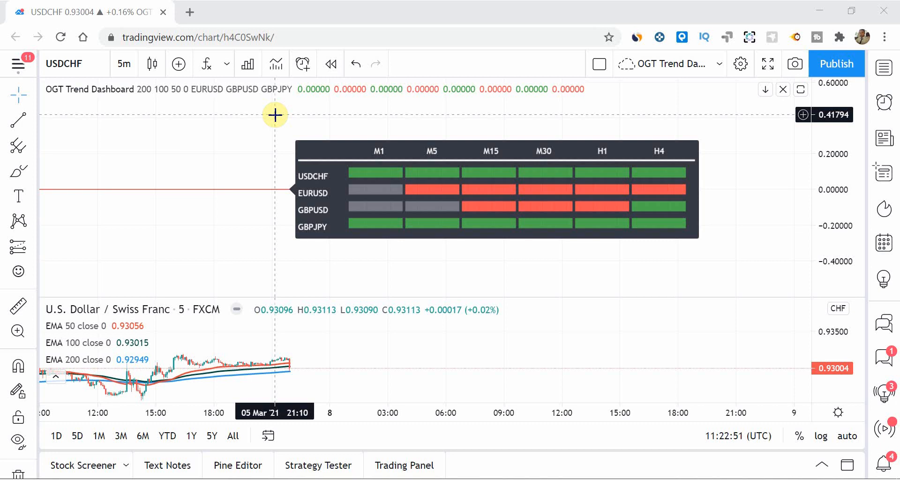
mouse_move(189, 96)
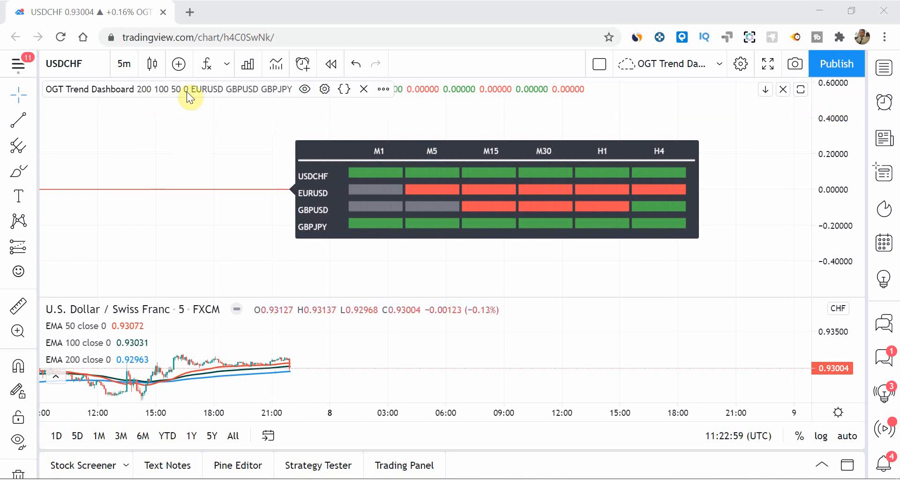
mouse_move(189, 158)
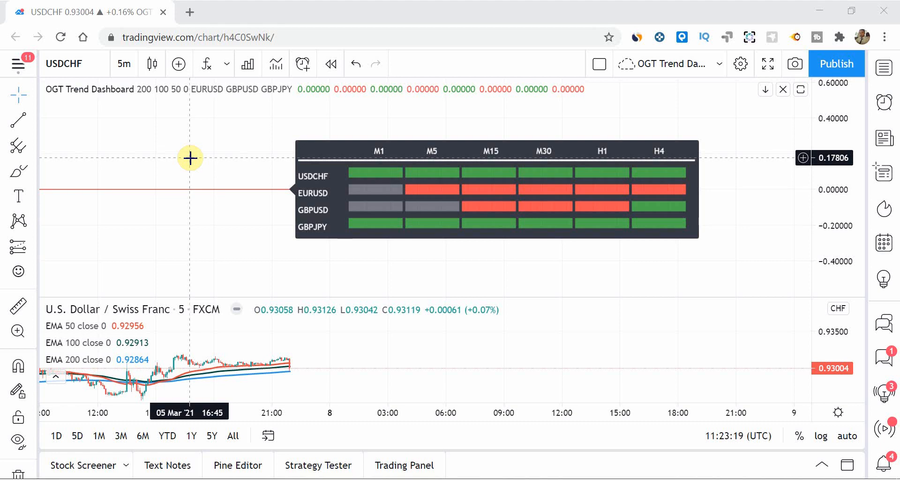
mouse_move(319, 189)
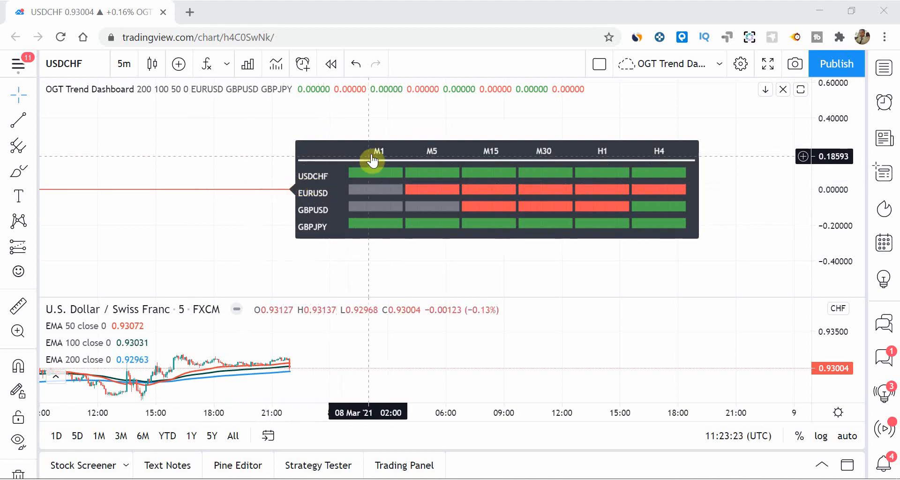
mouse_move(567, 175)
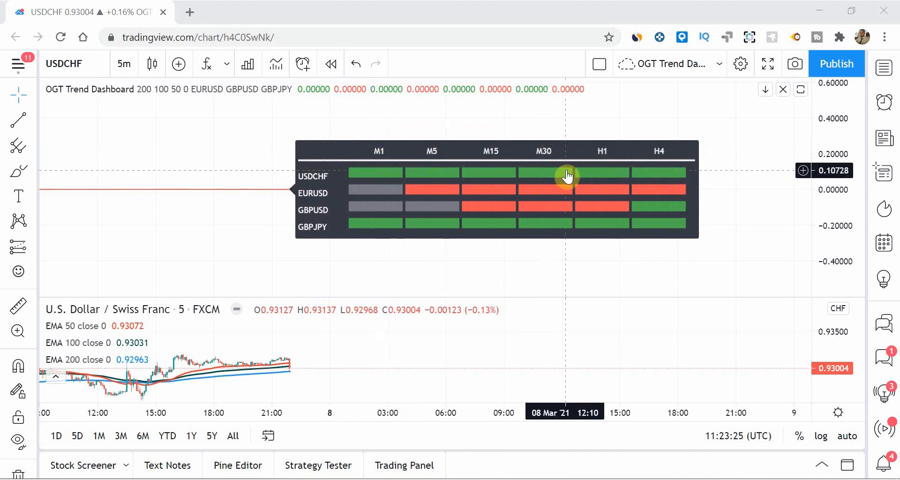
mouse_move(419, 175)
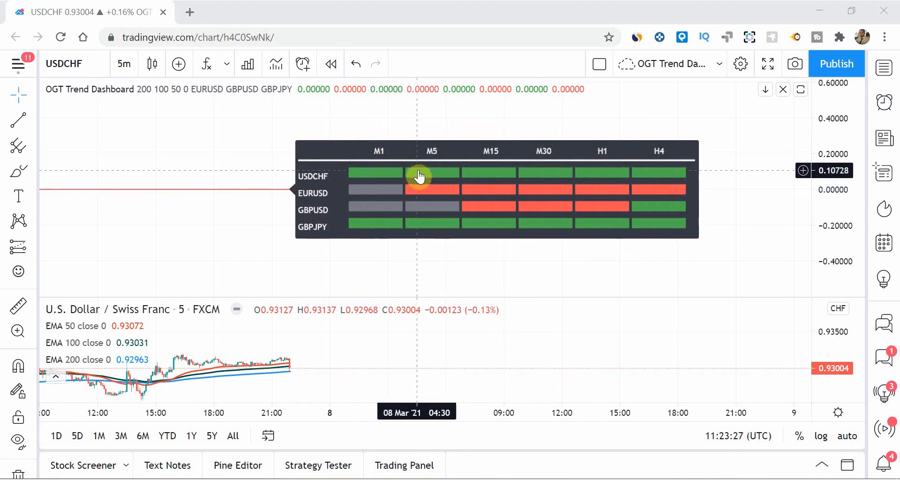
mouse_move(375, 243)
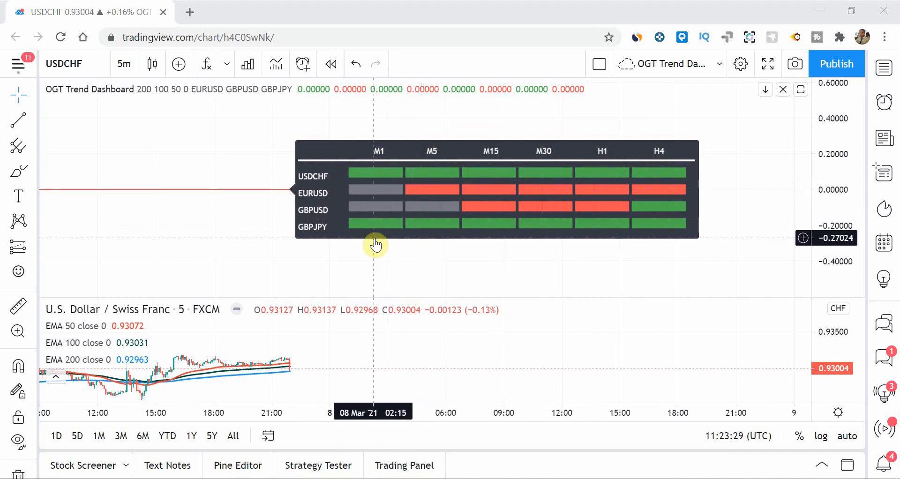
mouse_move(294, 297)
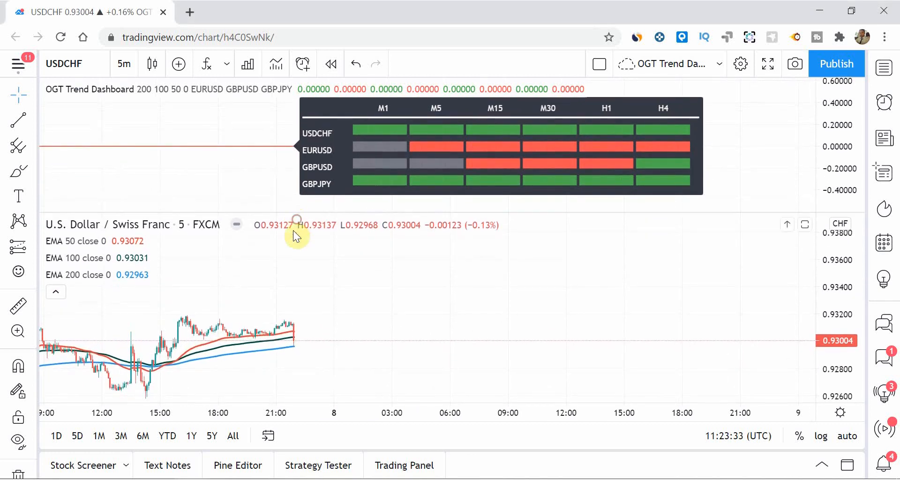
mouse_move(284, 332)
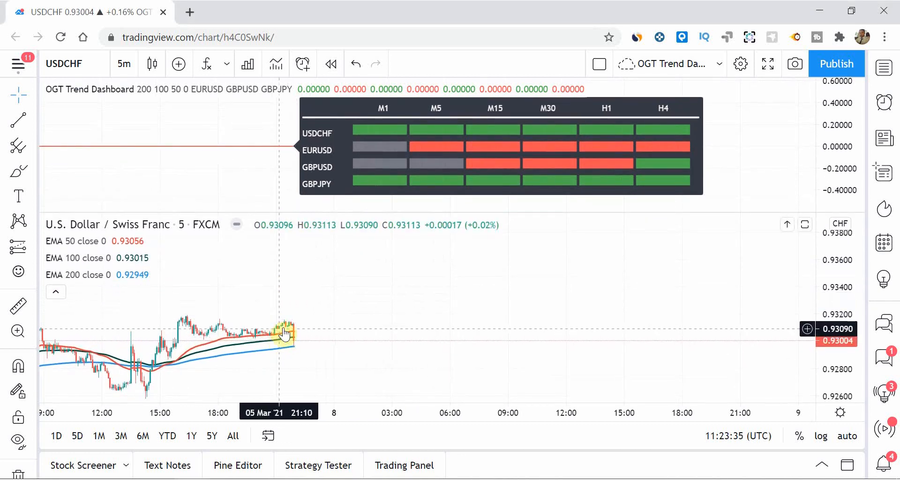
mouse_move(298, 339)
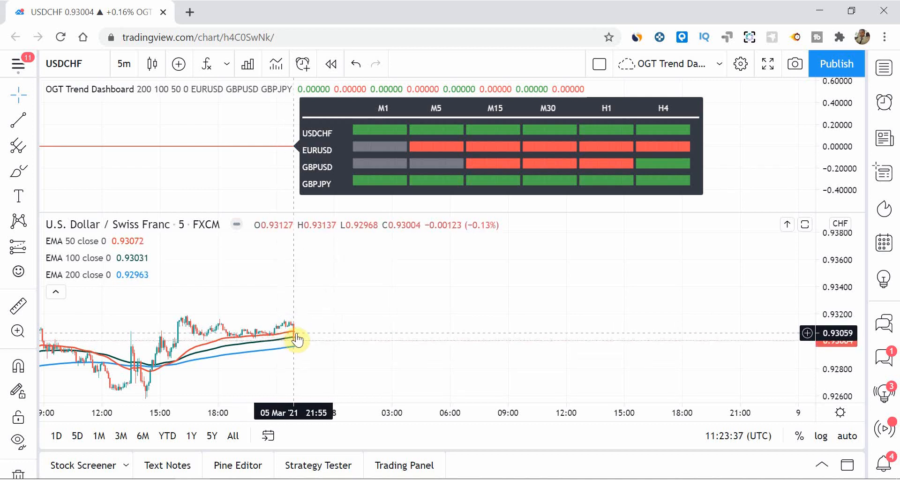
mouse_move(349, 232)
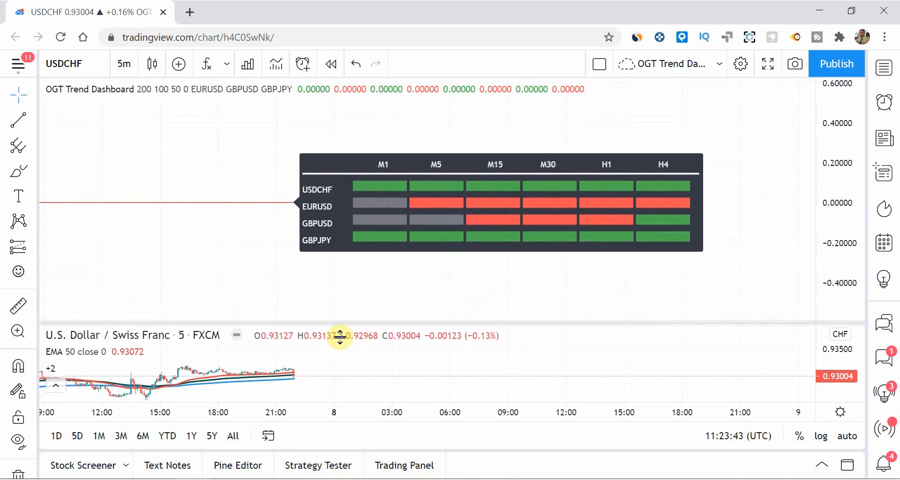
mouse_move(324, 298)
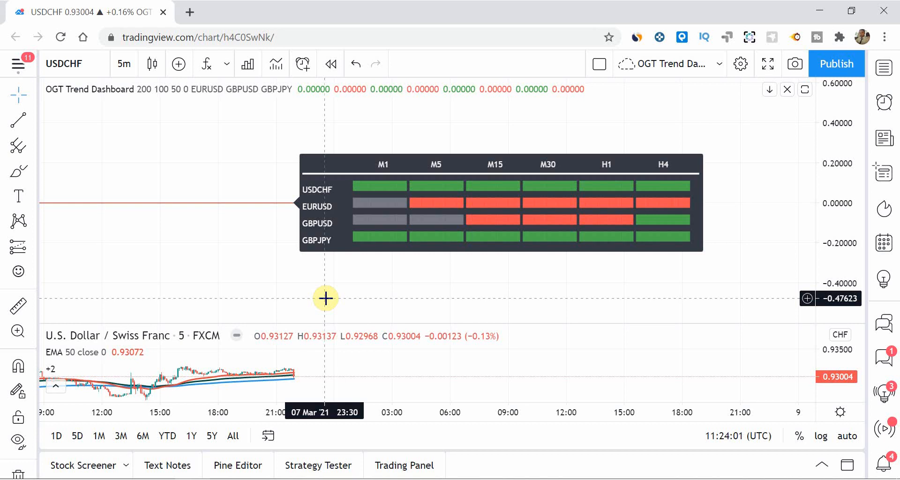
mouse_move(546, 210)
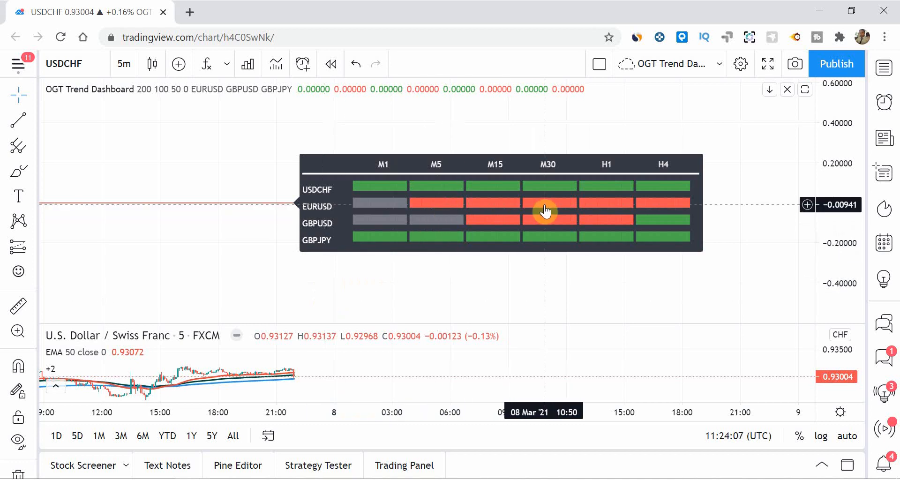
mouse_move(529, 292)
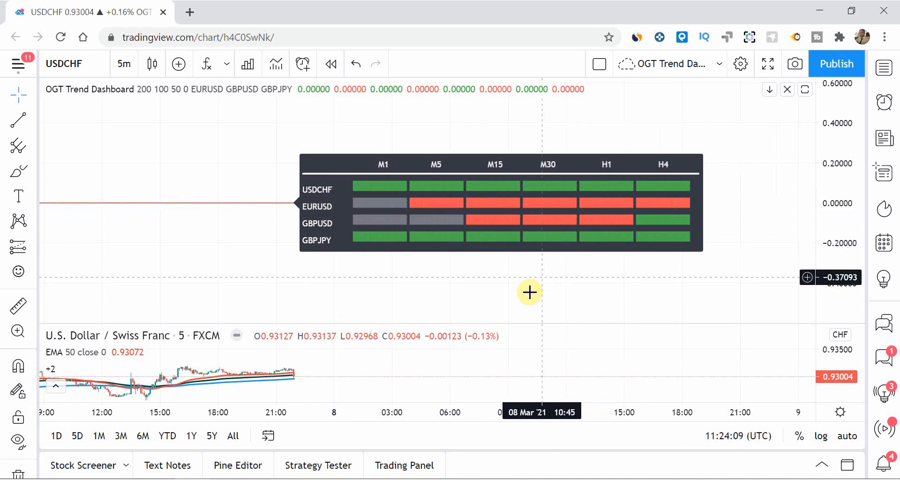
mouse_move(360, 279)
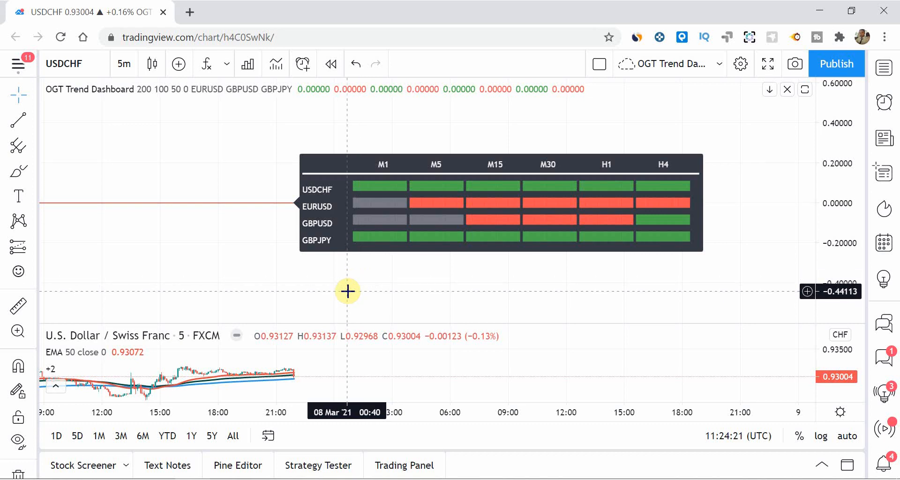
mouse_move(368, 201)
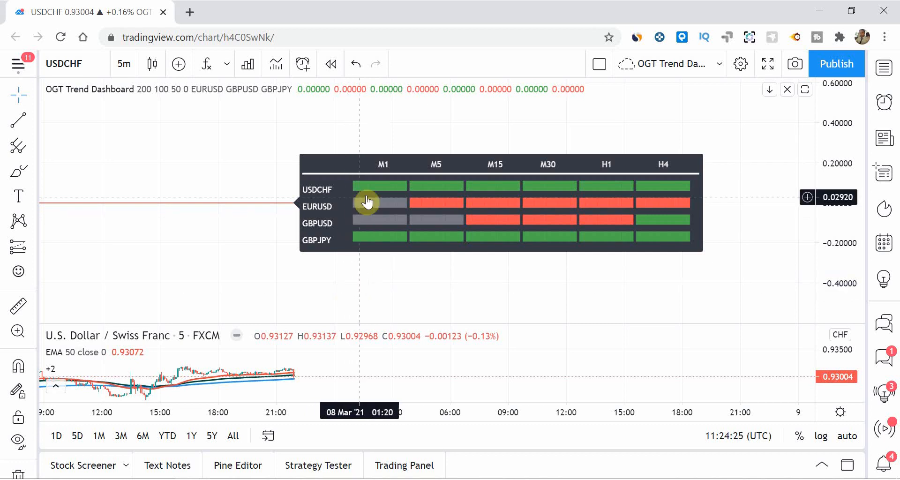
mouse_move(444, 279)
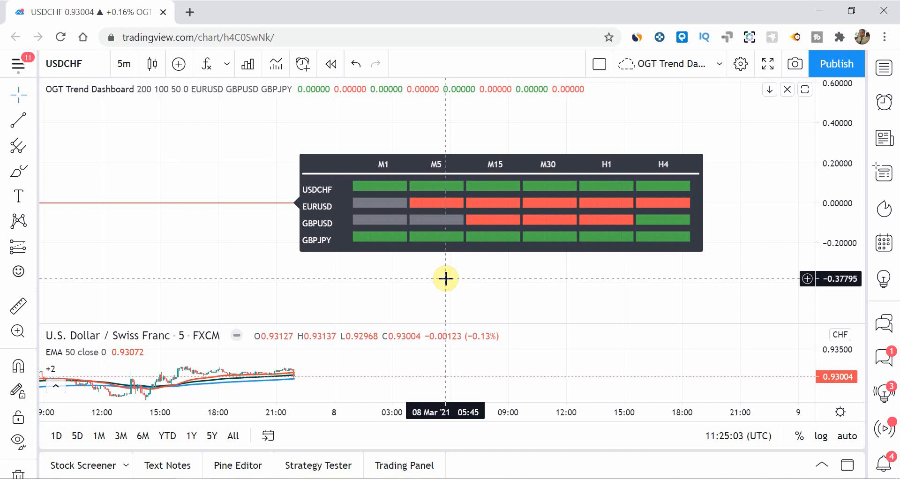
mouse_move(236, 148)
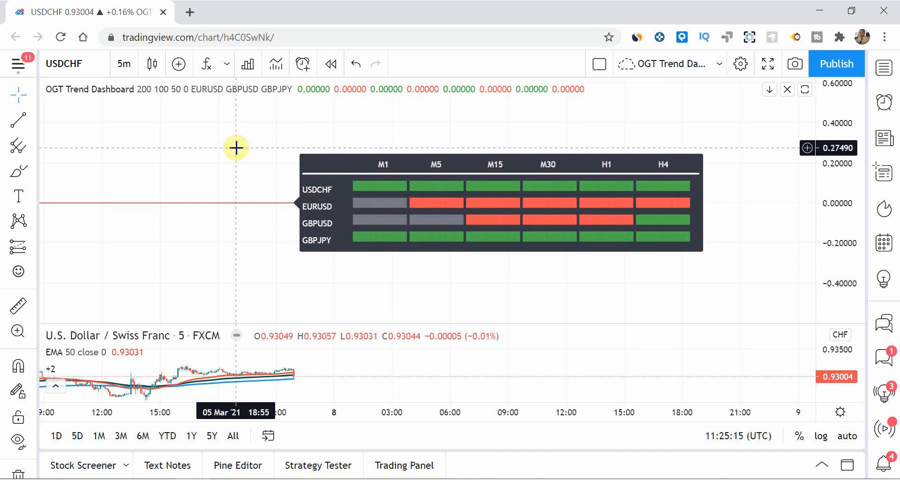
mouse_move(305, 179)
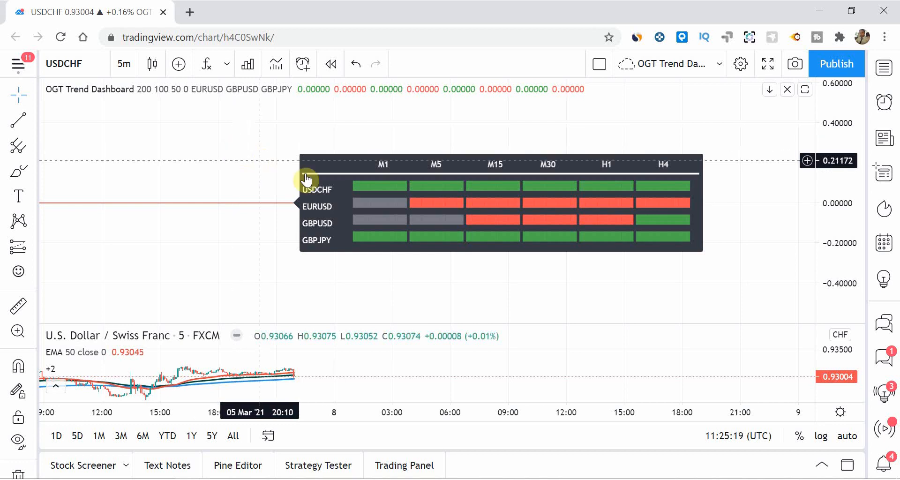
mouse_move(245, 139)
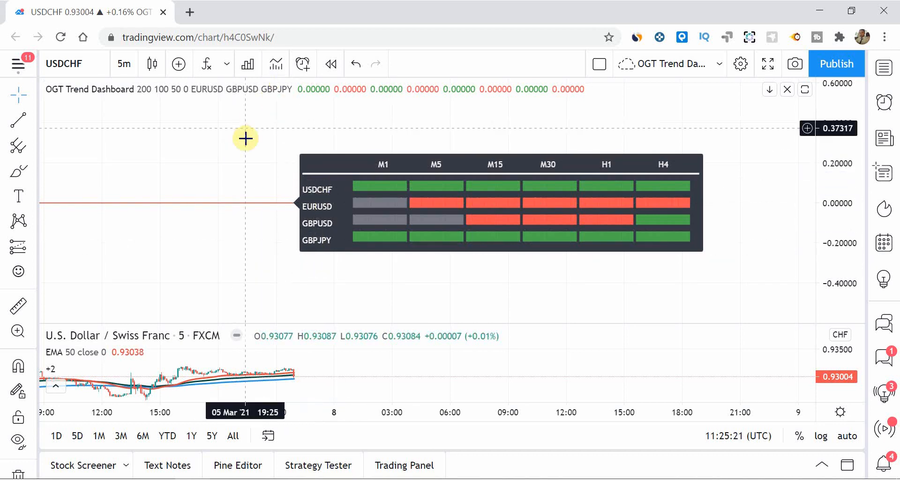
mouse_move(244, 143)
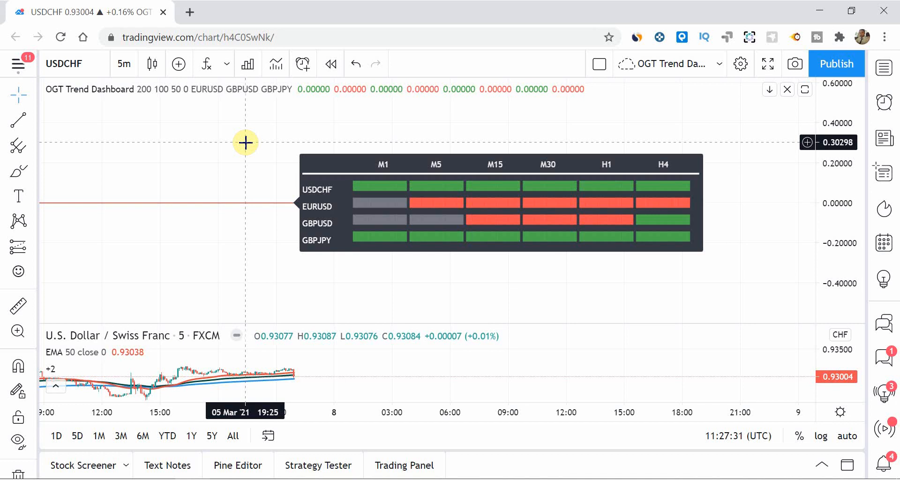
mouse_move(110, 100)
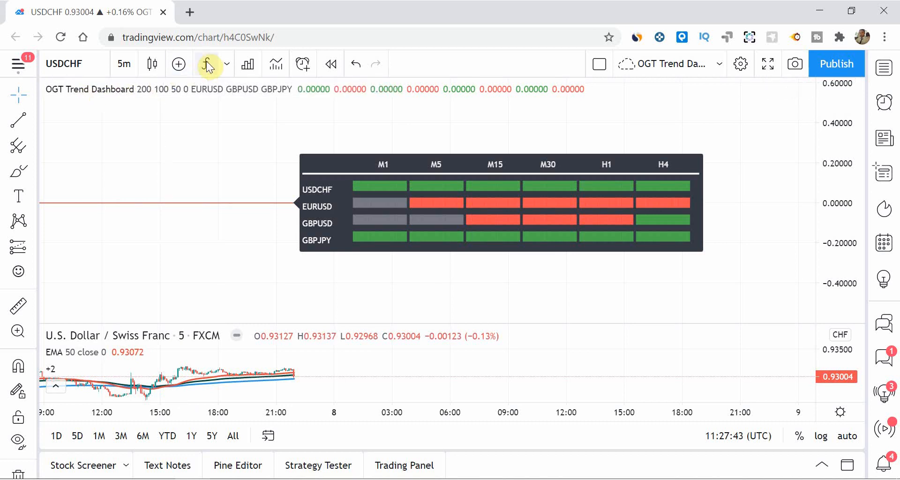
click(206, 64)
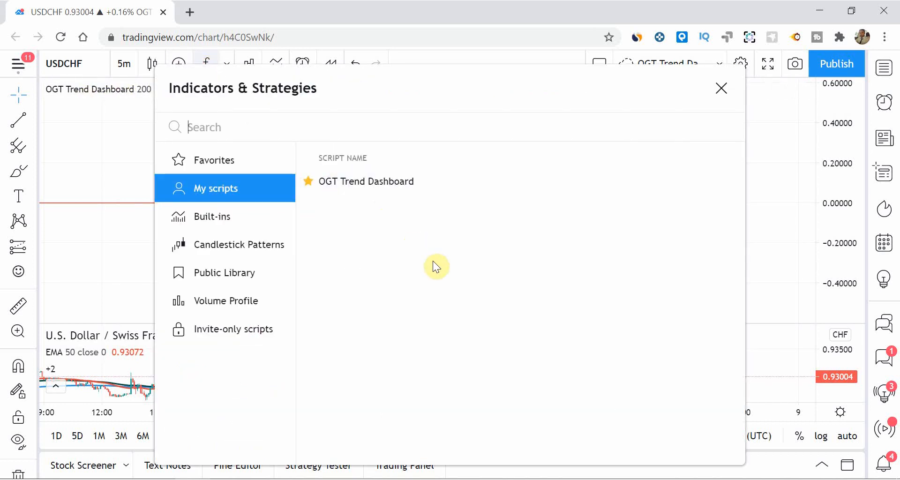
mouse_move(343, 137)
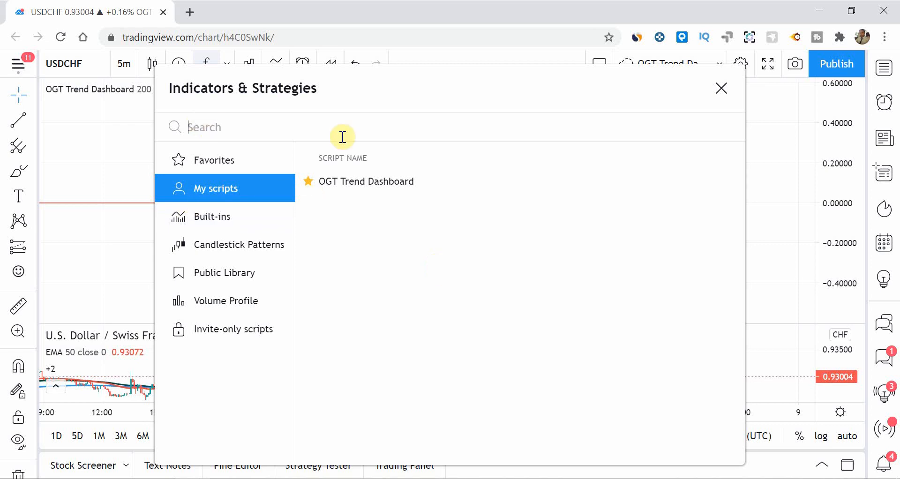
mouse_move(418, 215)
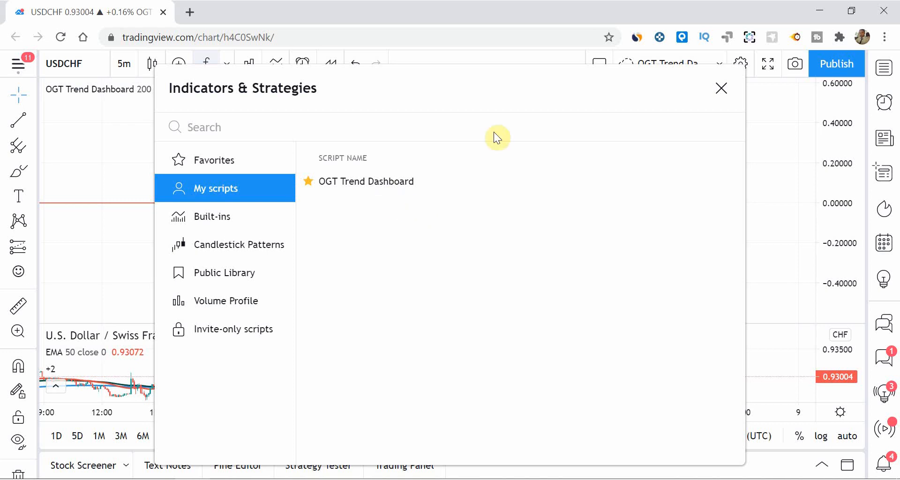
click(366, 182)
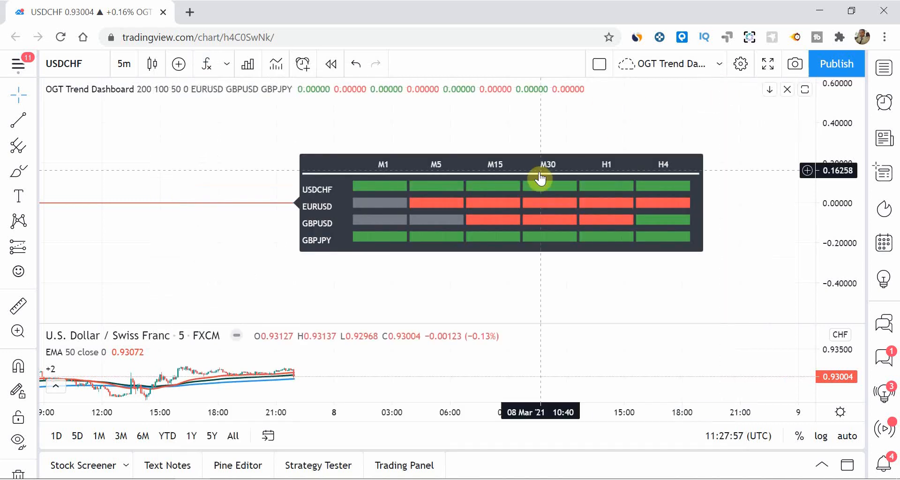
mouse_move(249, 92)
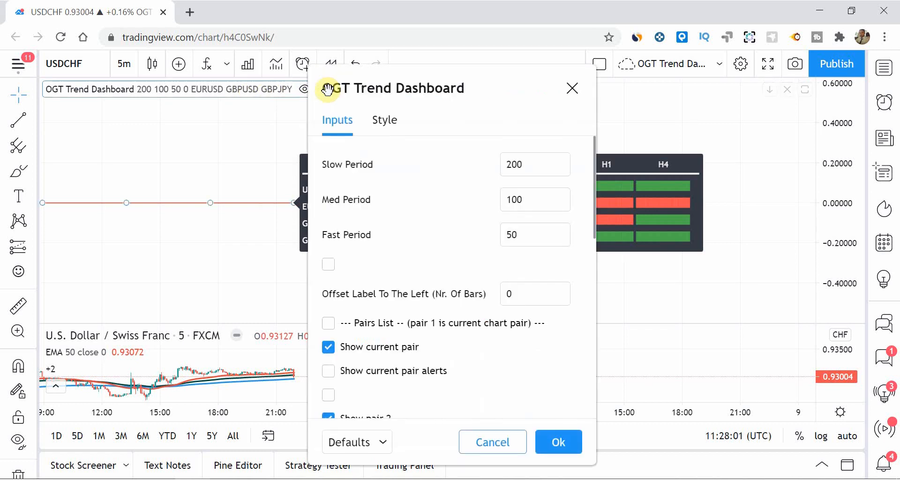
mouse_move(398, 169)
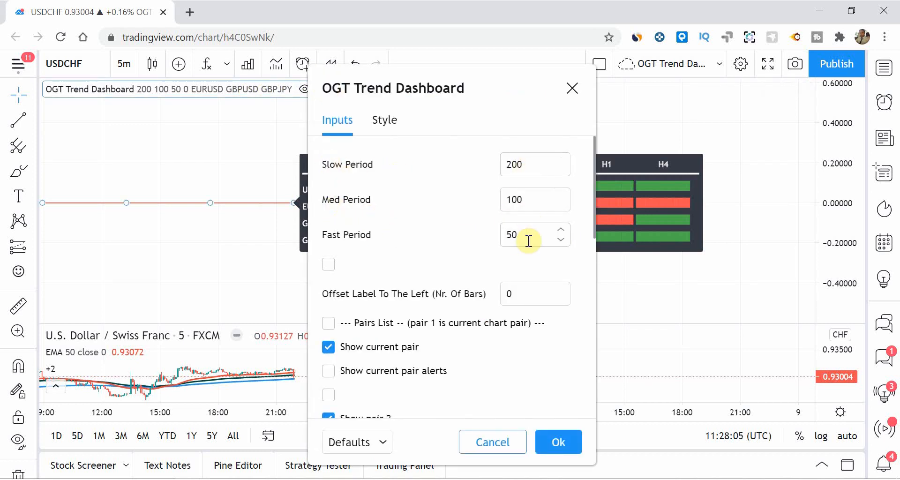
mouse_move(453, 181)
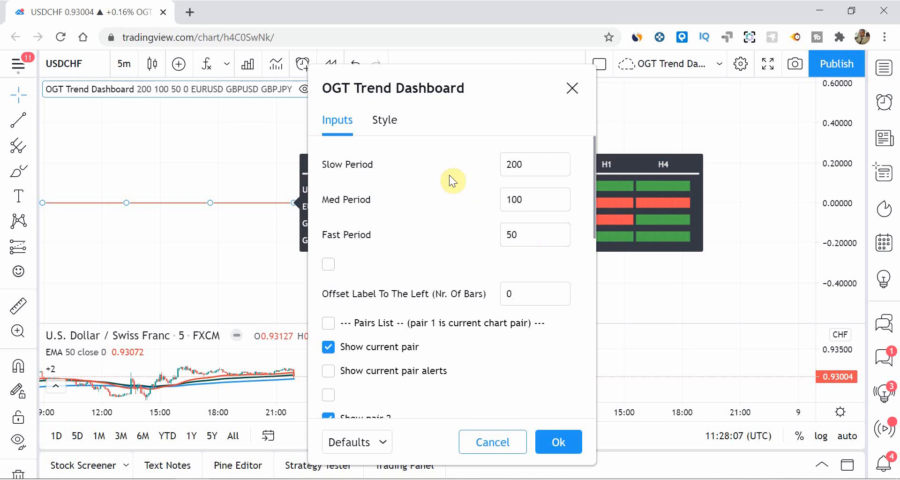
- Browse the dashboard's Inputs and bring up the Change symbol search for Pair 2 (FX:EURUSD)
scroll(down, 3)
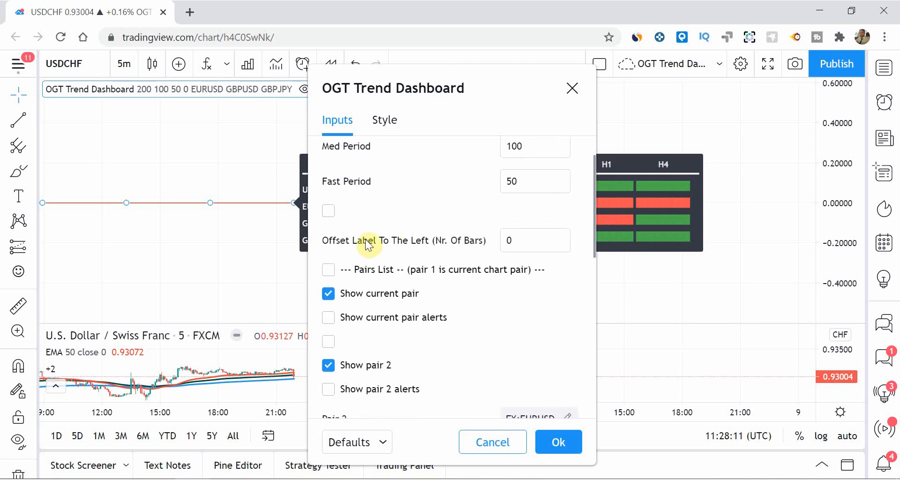
scroll(down, 3)
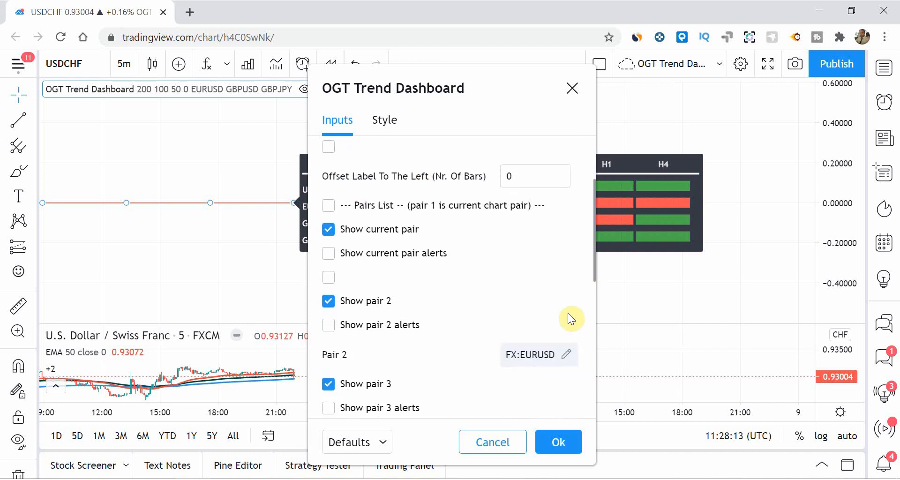
scroll(down, 3)
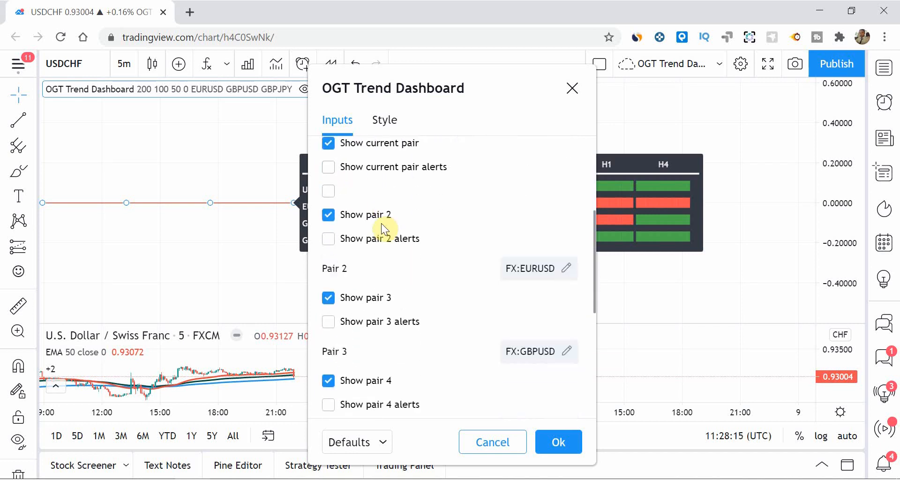
scroll(down, 3)
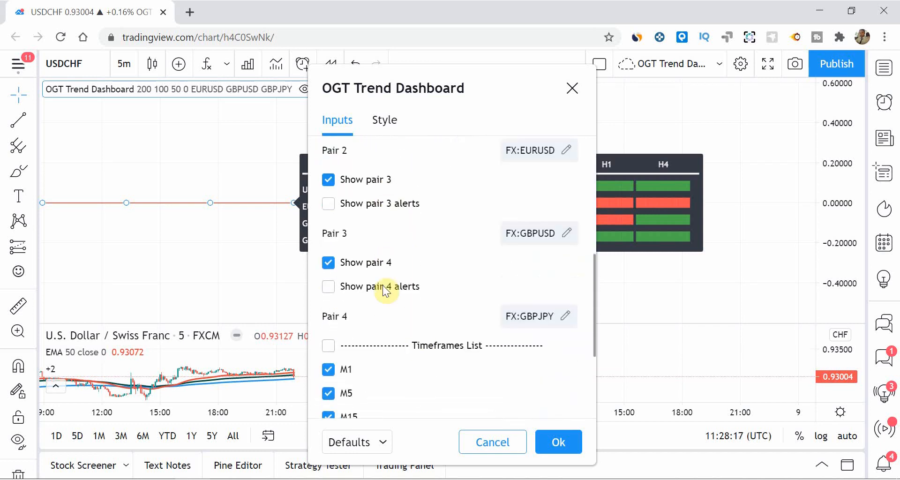
scroll(up, 3)
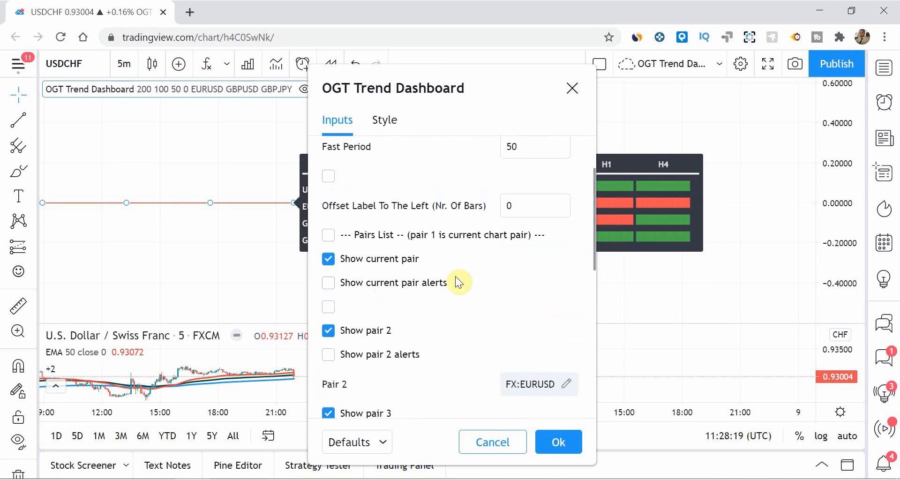
mouse_move(353, 254)
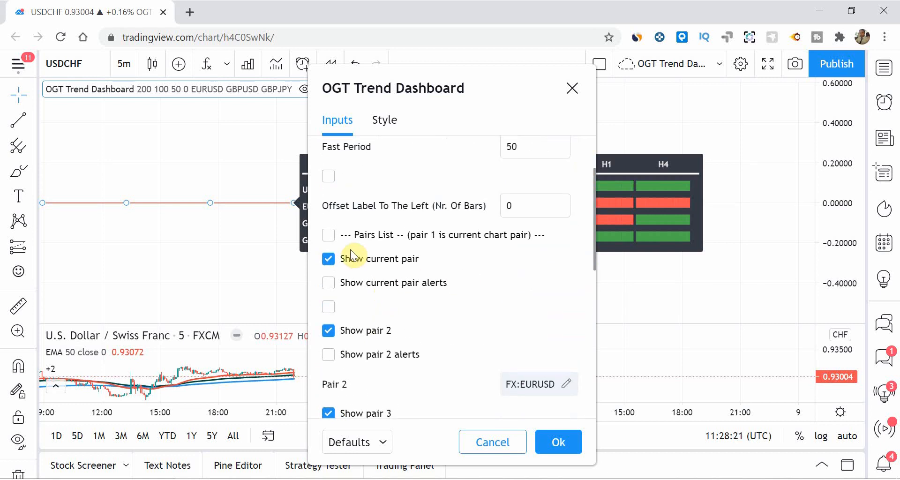
mouse_move(475, 269)
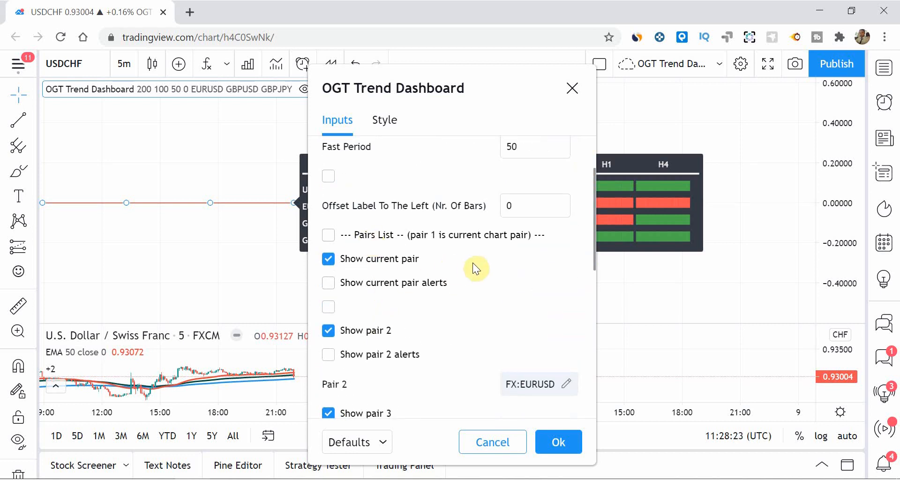
click(568, 384)
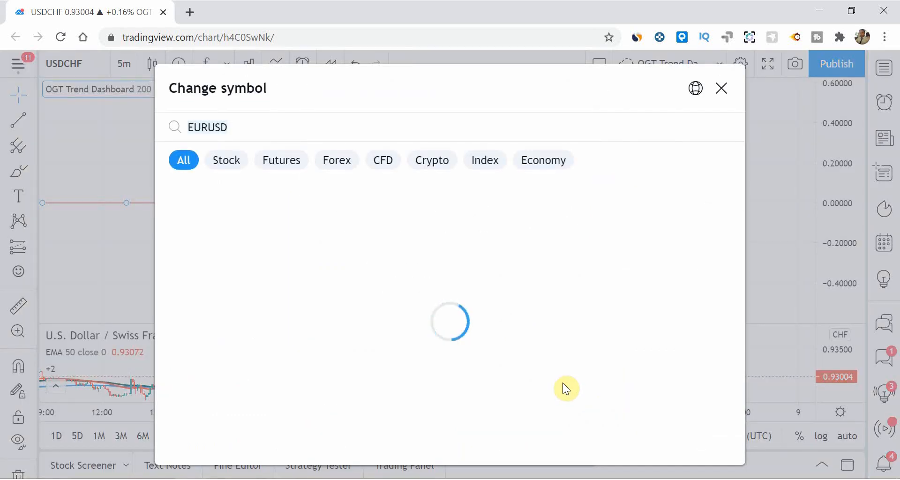
- Filter the symbol search to stocks and search for APPLE to list Apple shares
click(226, 159)
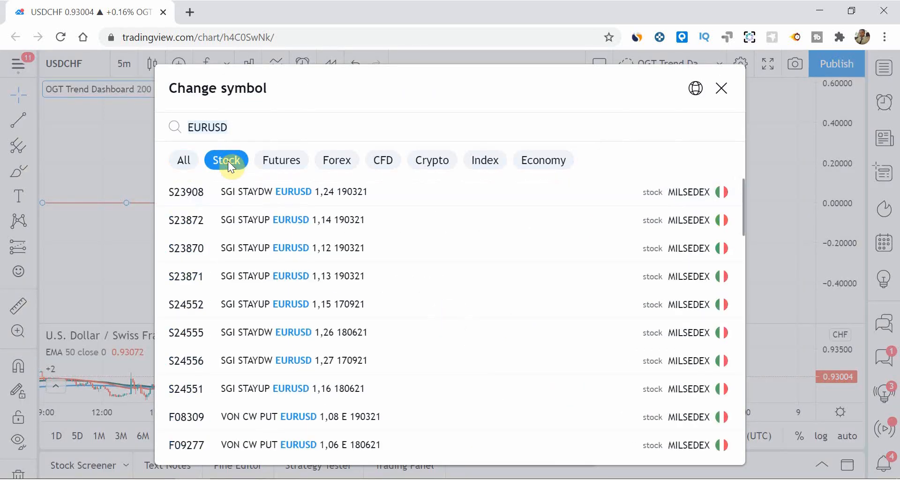
mouse_move(368, 124)
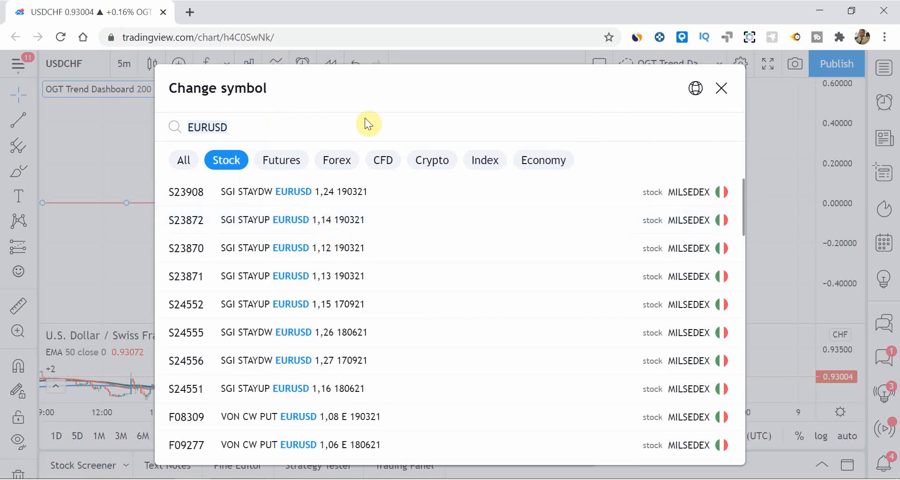
text(AAPLE)
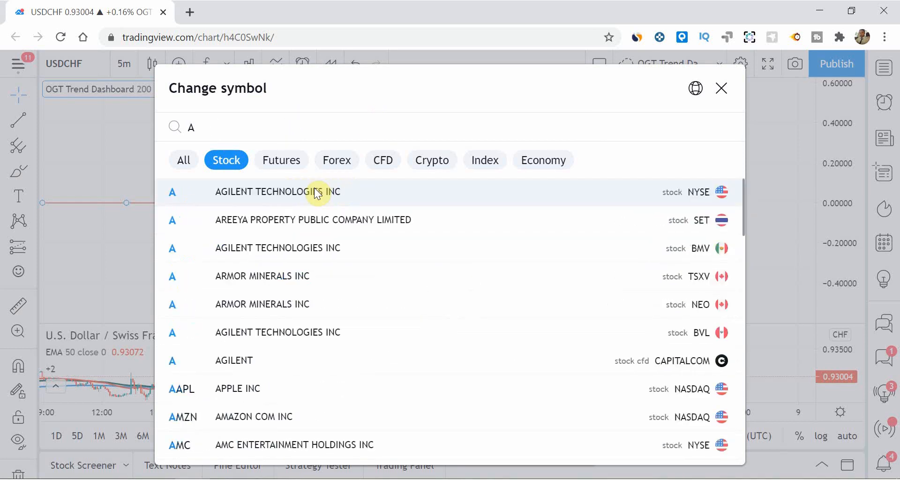
text(APPLE)
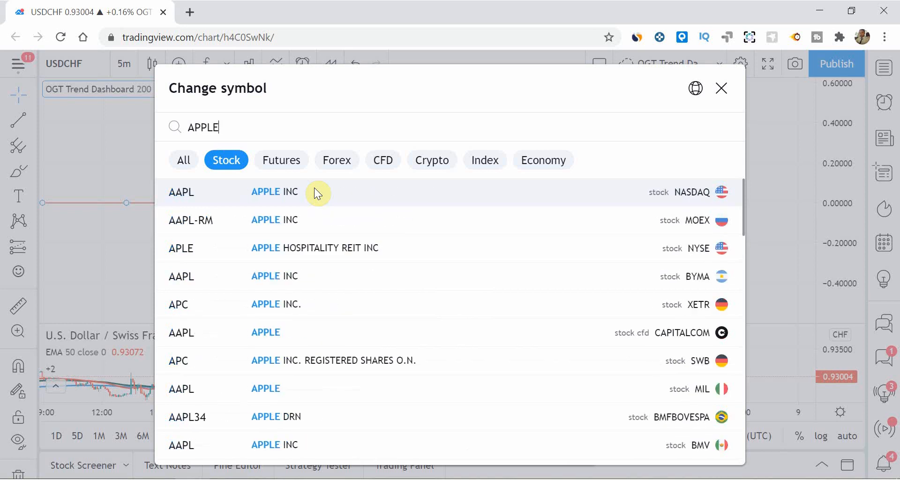
mouse_move(733, 103)
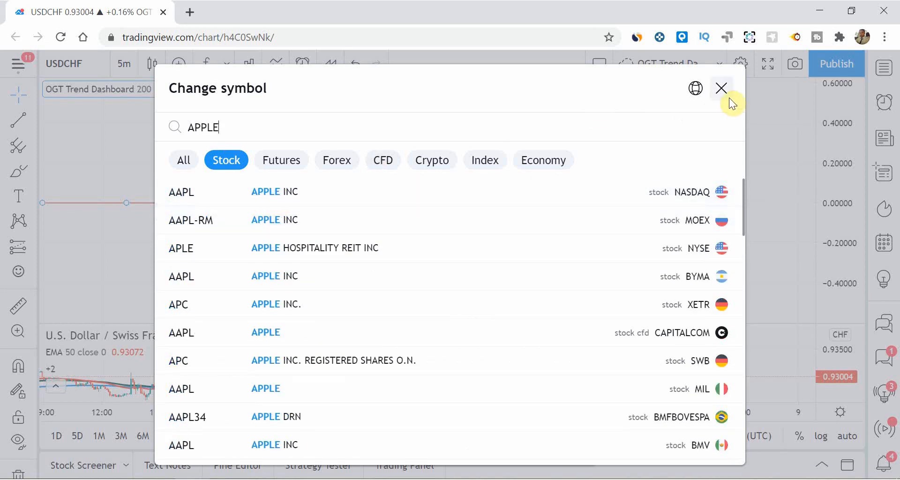
- Close the symbol search keeping Pair 2 as EURUSD and scroll down to the Timeframes List
click(721, 88)
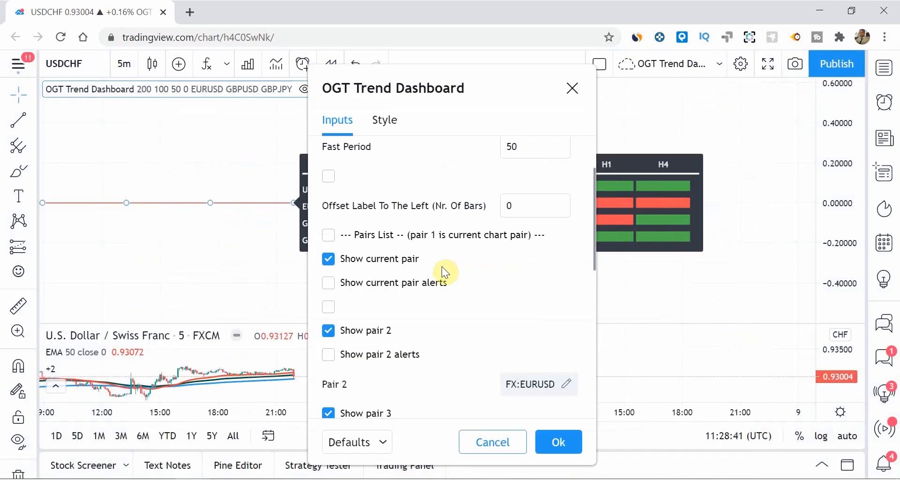
scroll(down, 3)
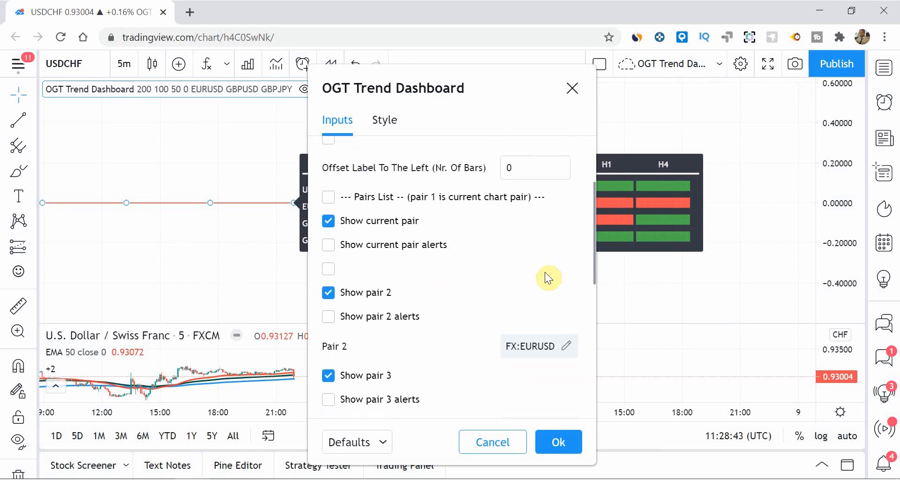
mouse_move(378, 293)
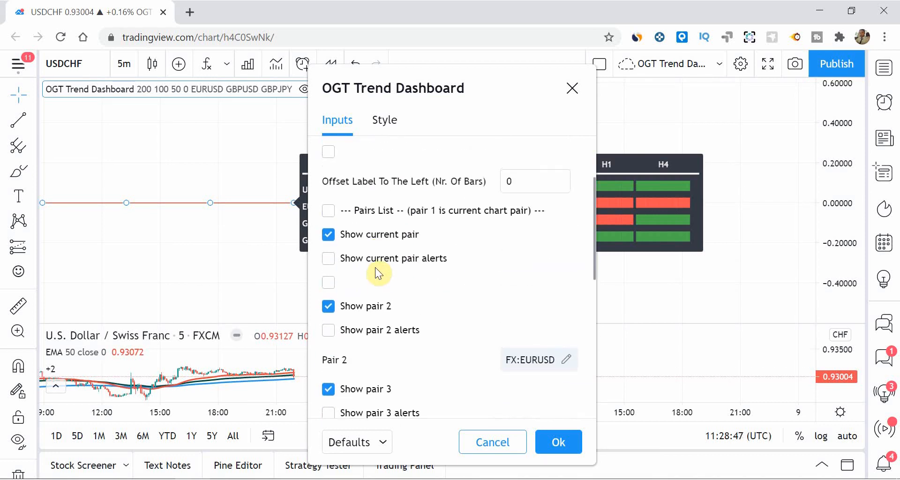
mouse_move(405, 230)
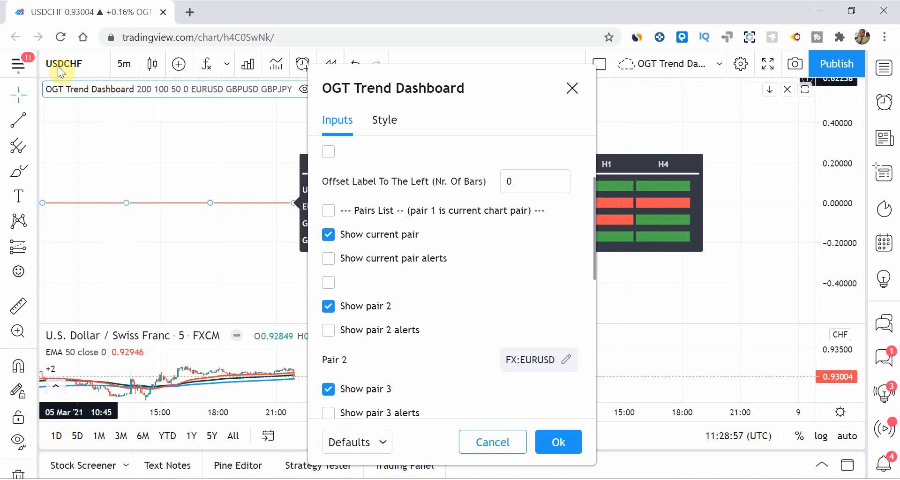
mouse_move(441, 241)
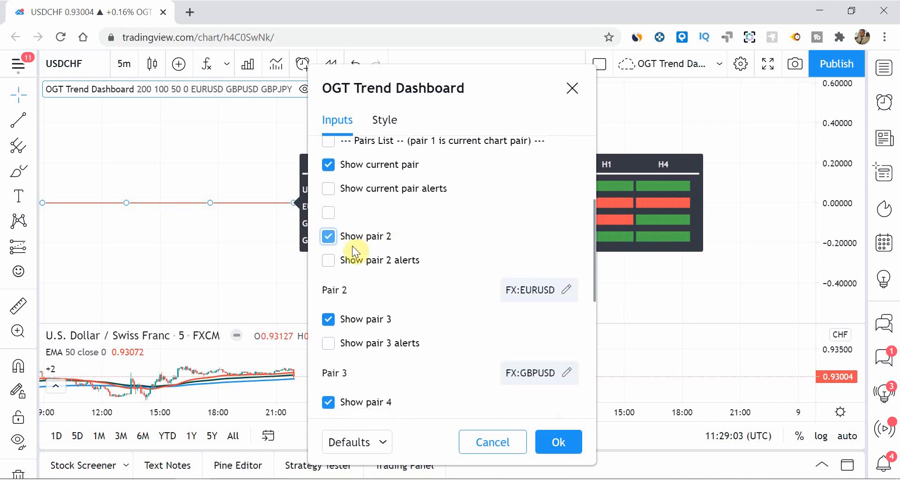
scroll(down, 3)
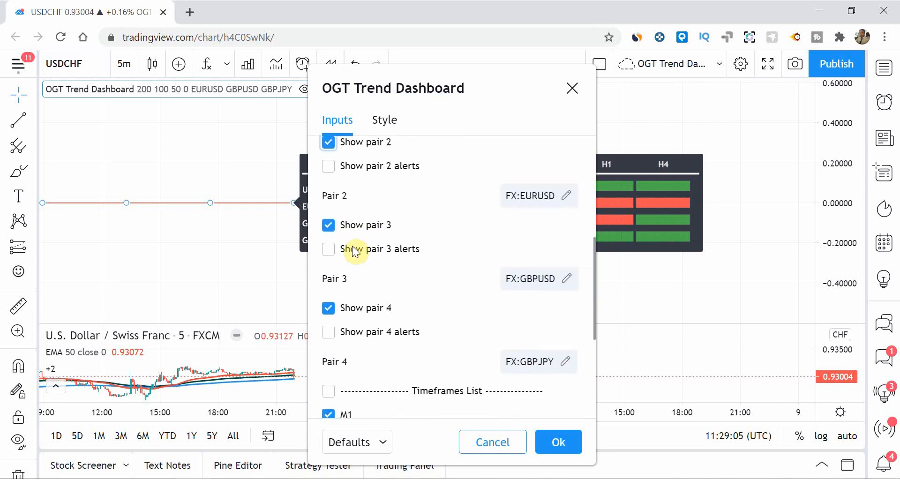
scroll(down, 3)
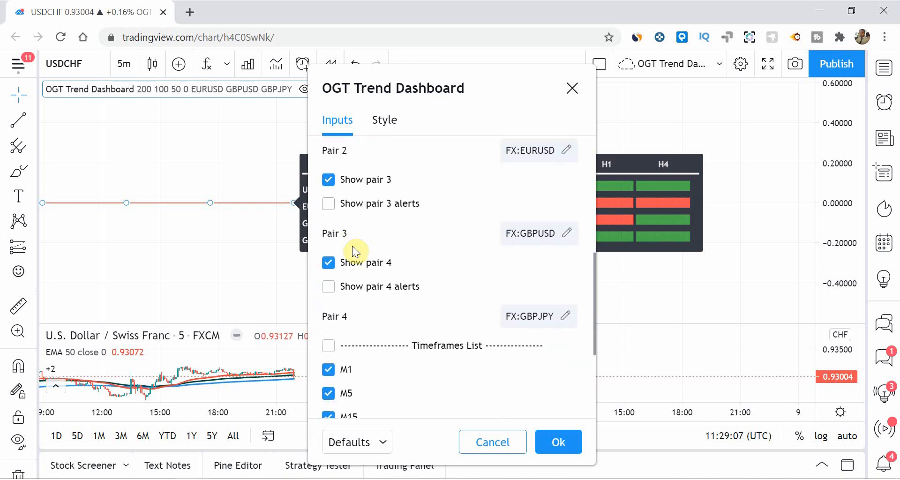
scroll(down, 3)
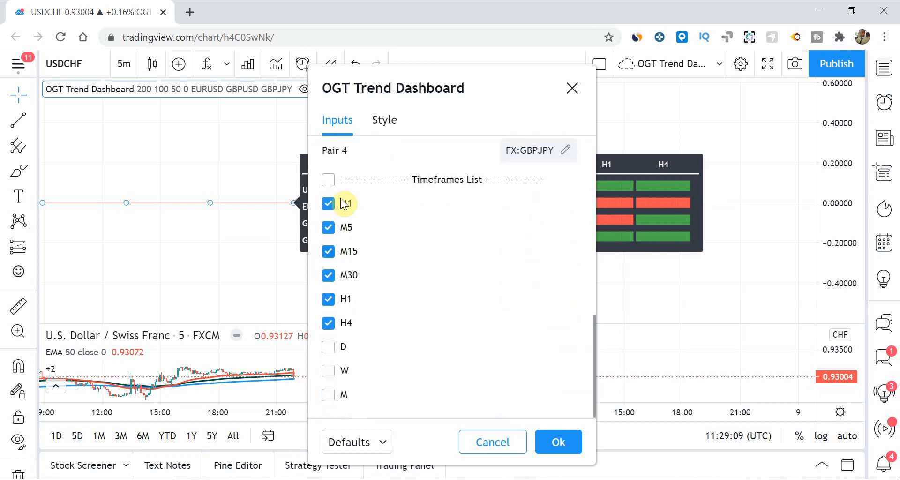
mouse_move(350, 322)
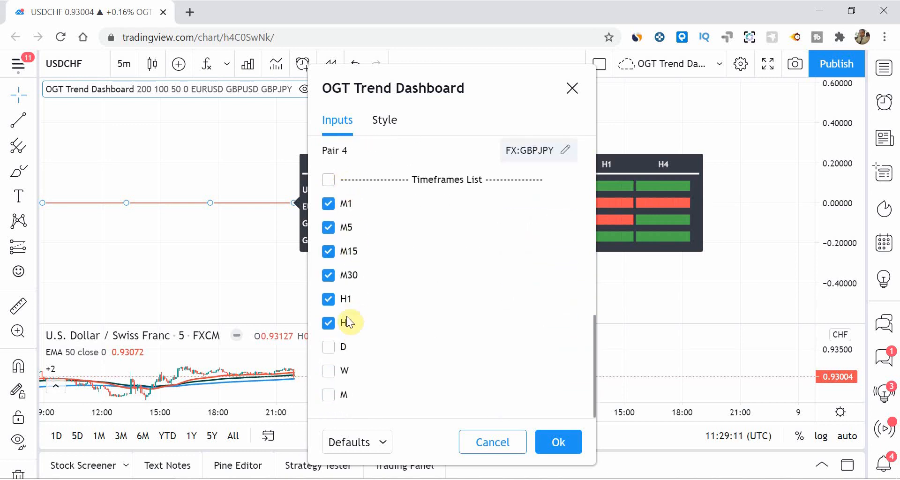
mouse_move(329, 347)
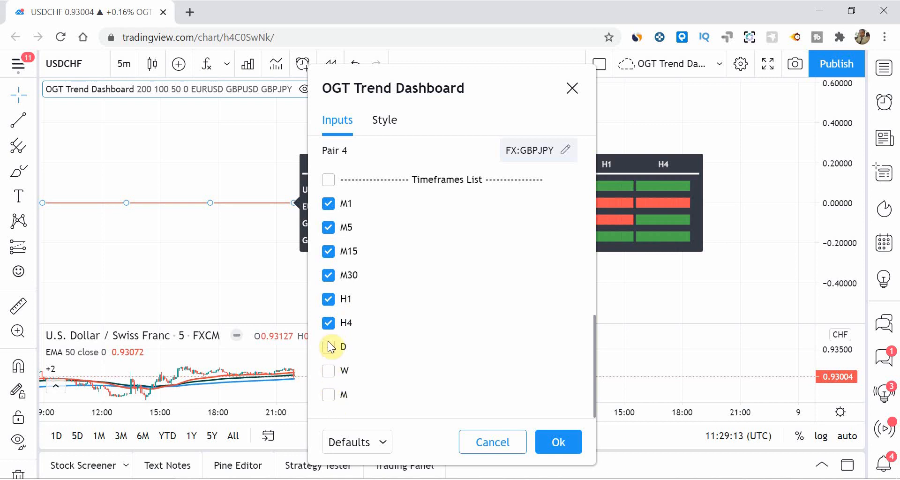
mouse_move(479, 344)
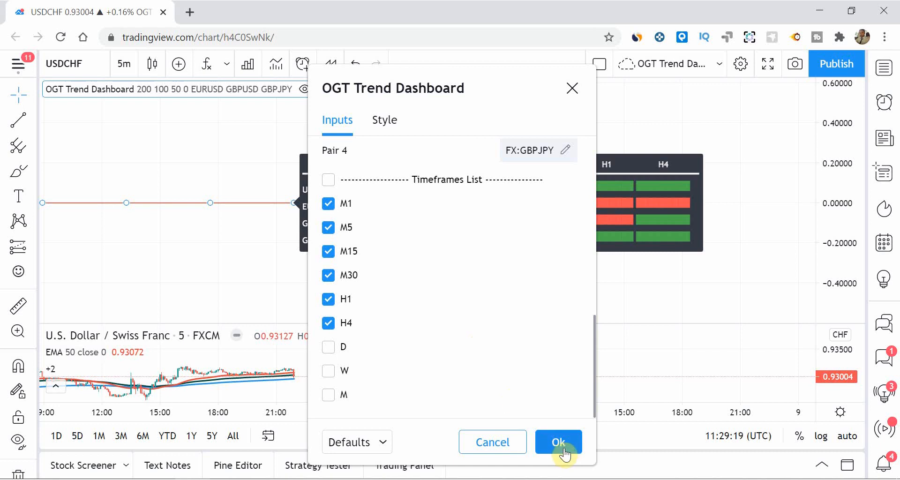
click(557, 443)
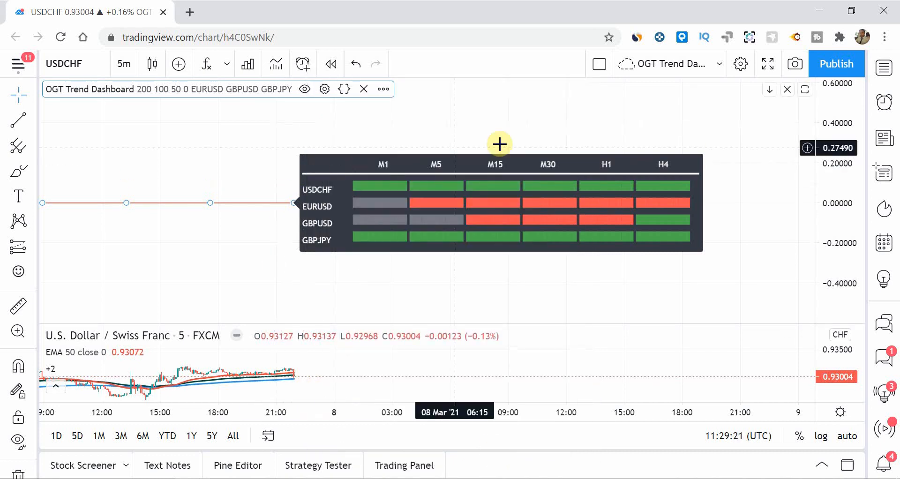
mouse_move(357, 213)
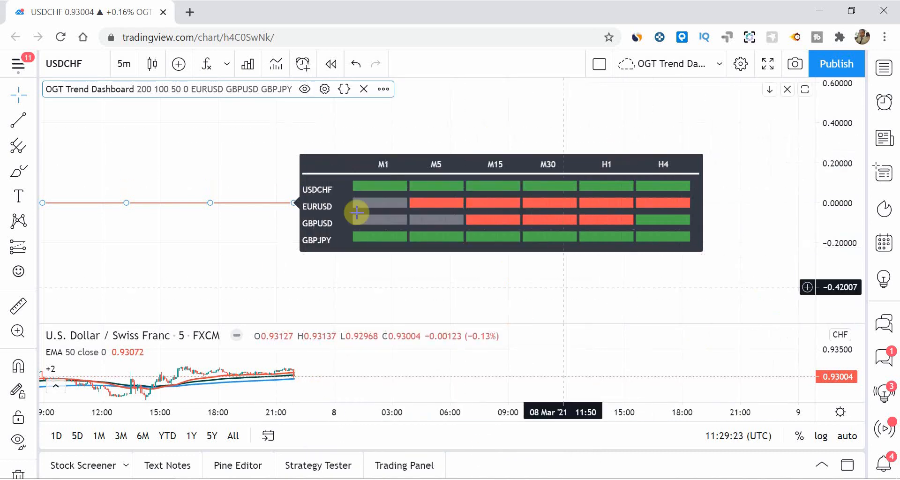
mouse_move(283, 189)
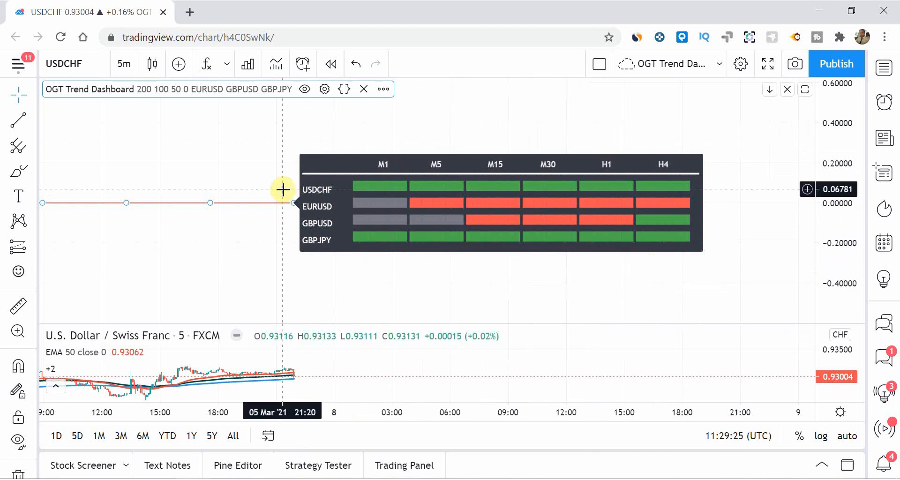
mouse_move(550, 300)
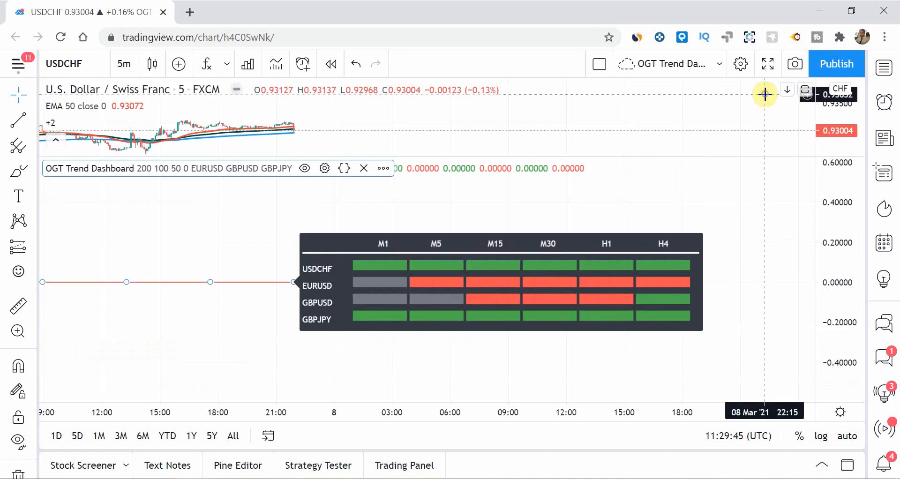
mouse_move(762, 170)
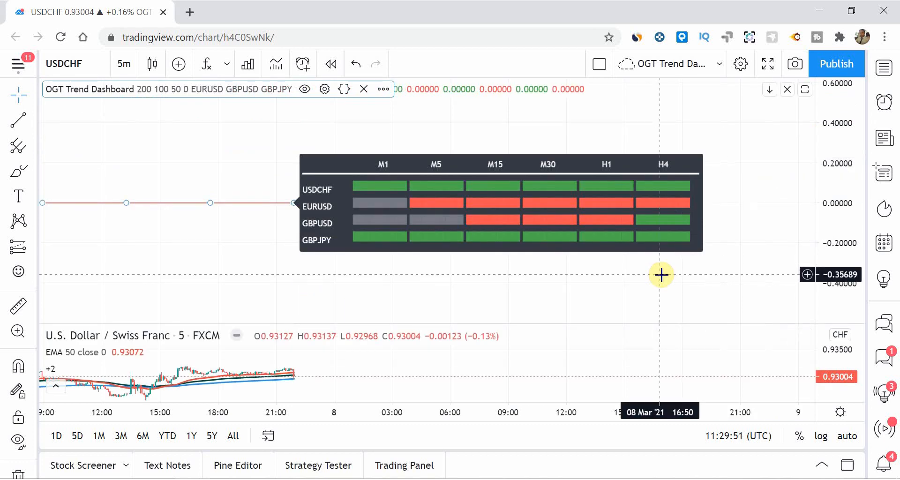
mouse_move(733, 112)
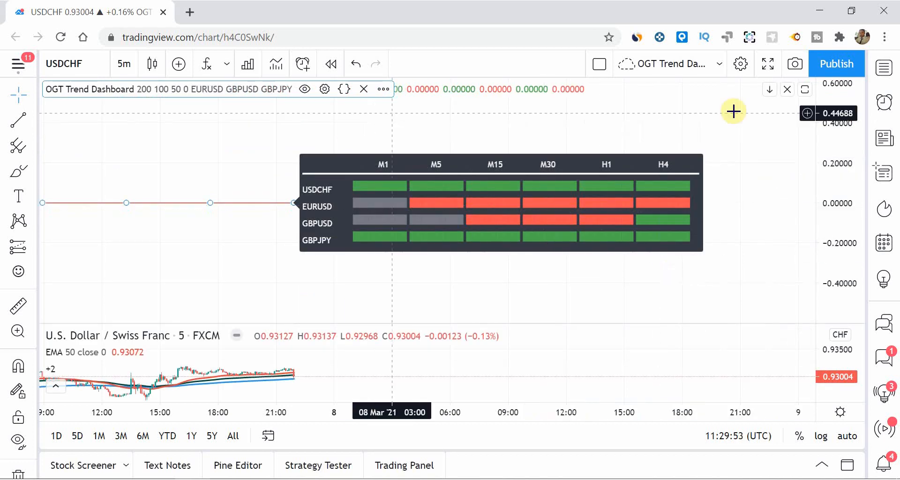
mouse_move(631, 308)
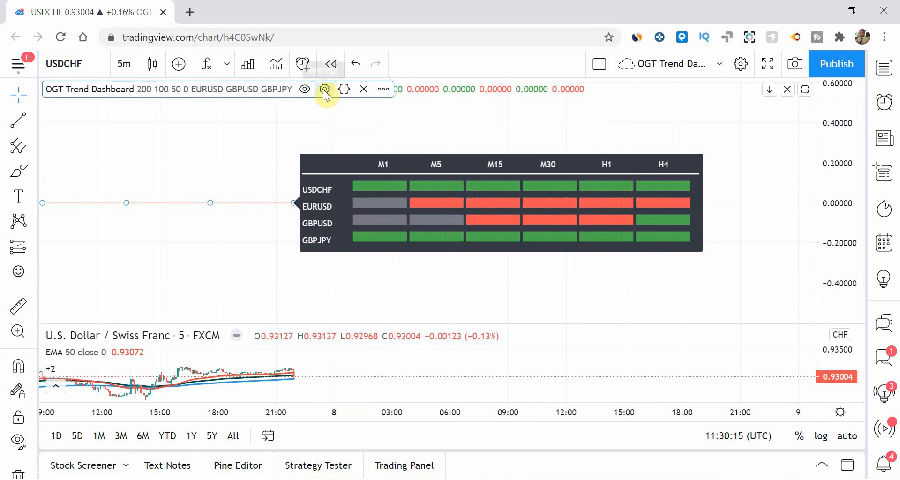
- Reopen the OGT Trend Dashboard settings and review its pairs EURUSD, GBPUSD, GBPJPY and timeframes
click(325, 89)
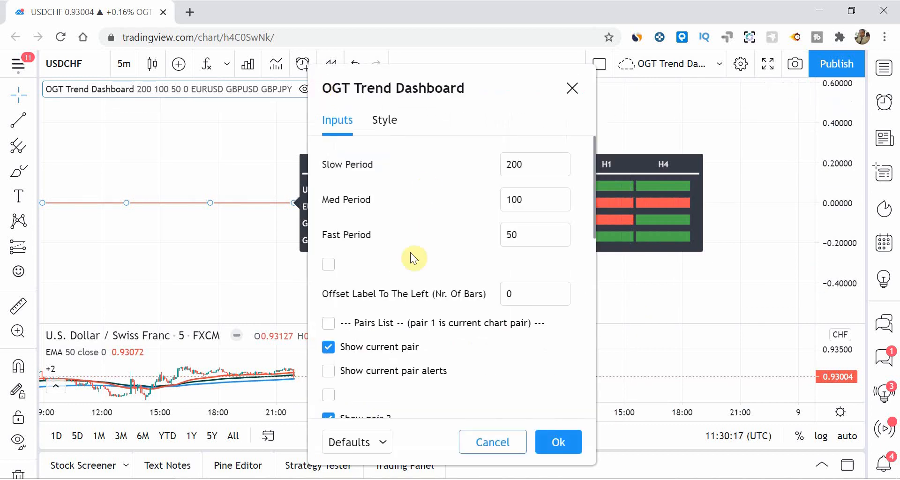
scroll(down, 3)
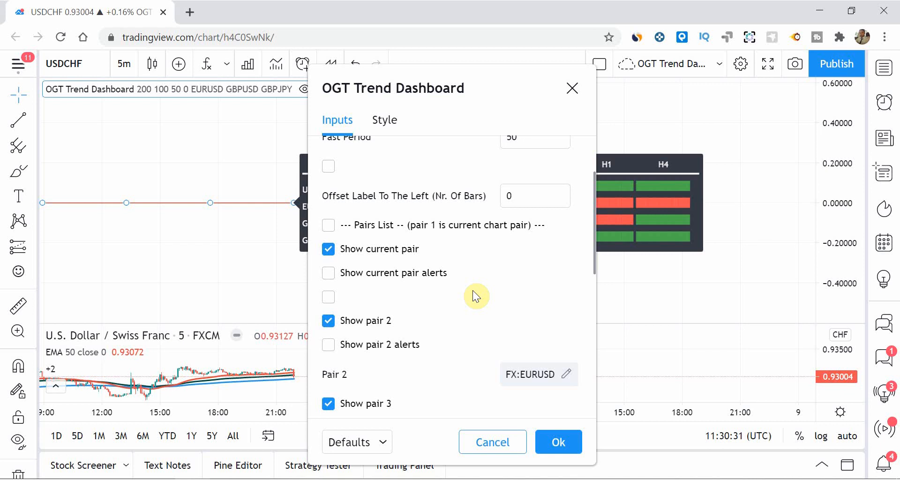
scroll(down, 3)
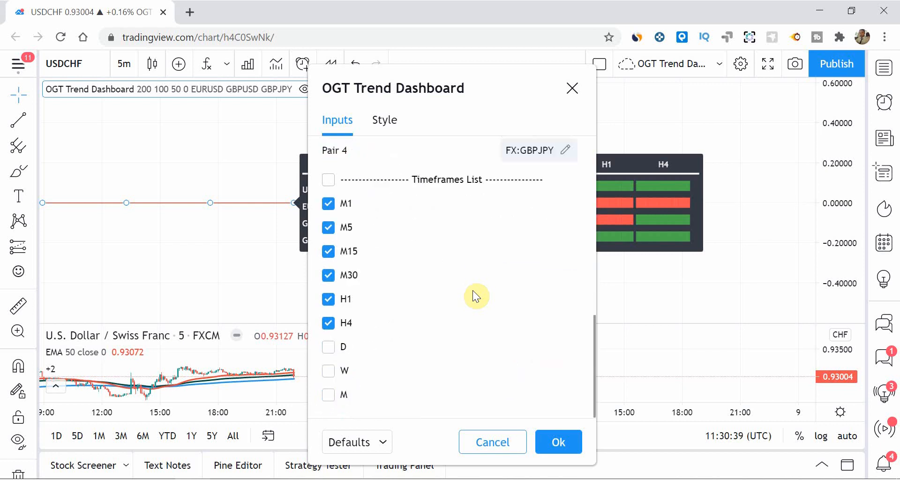
mouse_move(343, 259)
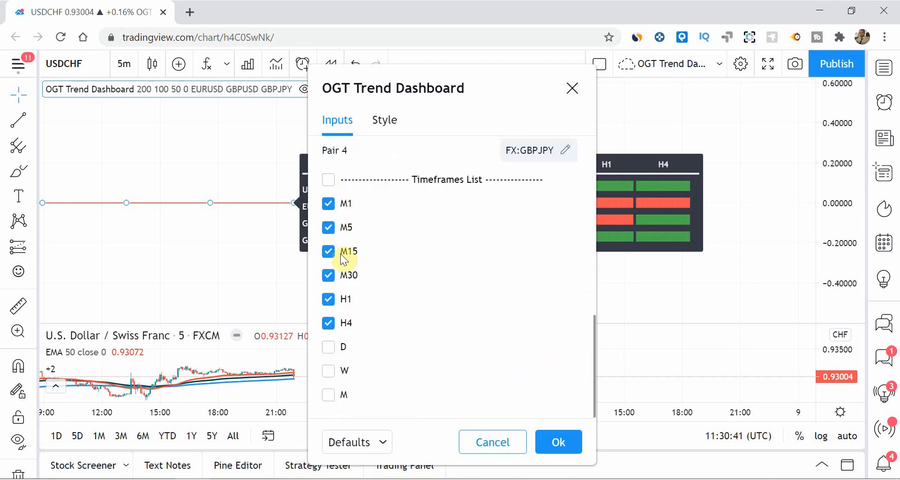
mouse_move(439, 337)
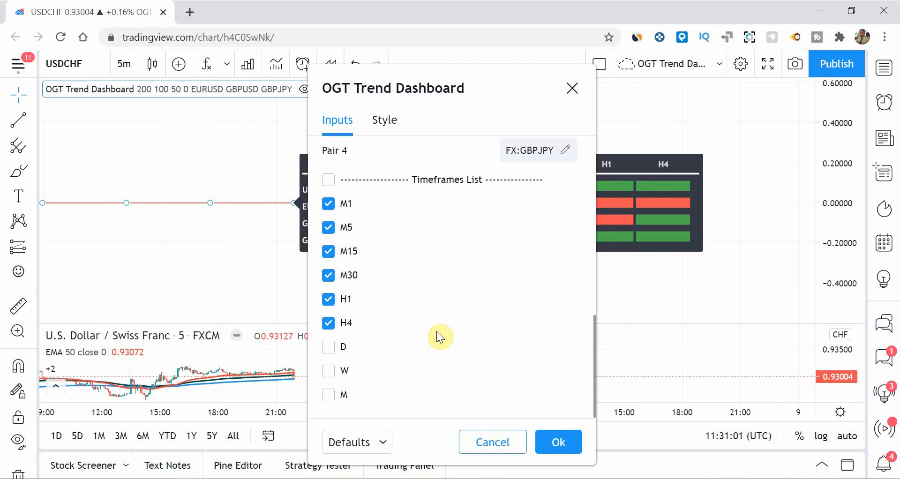
scroll(up, 3)
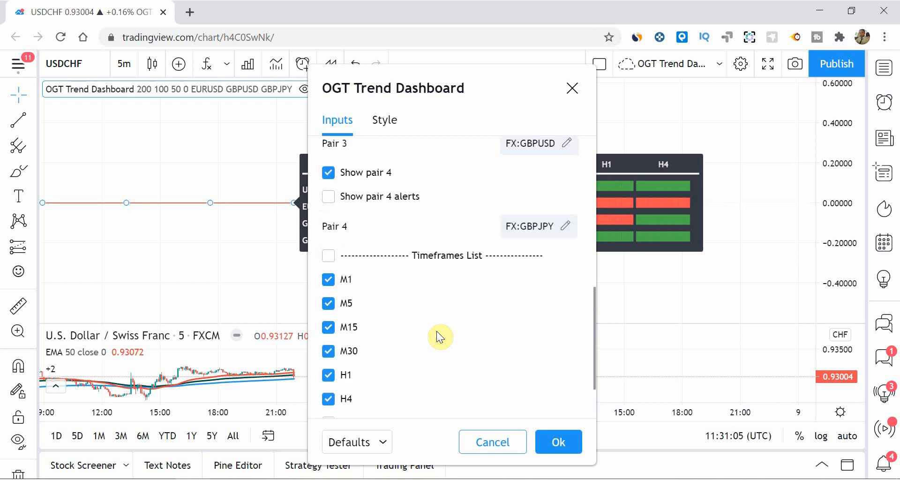
- Enable 'Show current pair alerts' for the chart's USDCHF pair in the dashboard inputs
scroll(up, 3)
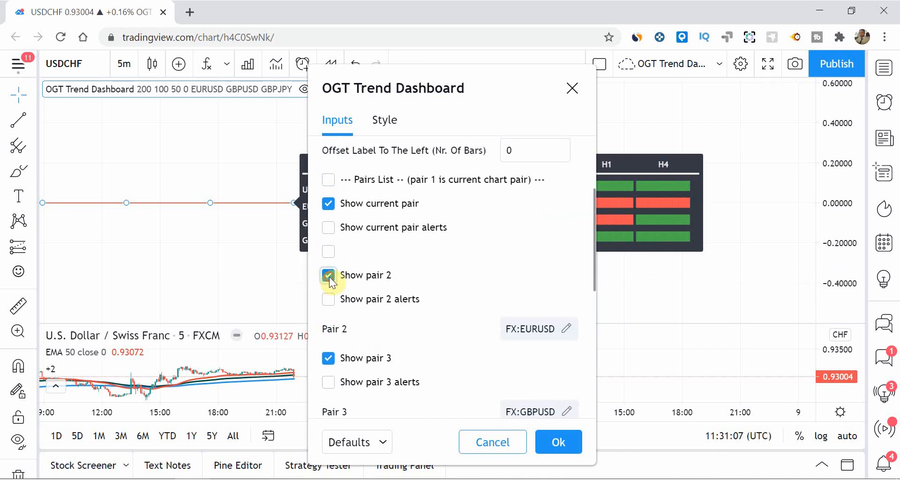
scroll(down, 3)
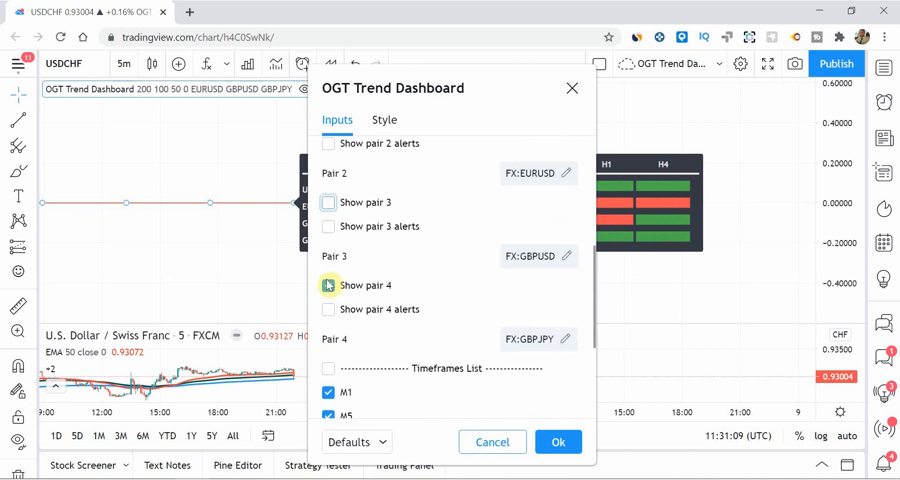
scroll(up, 3)
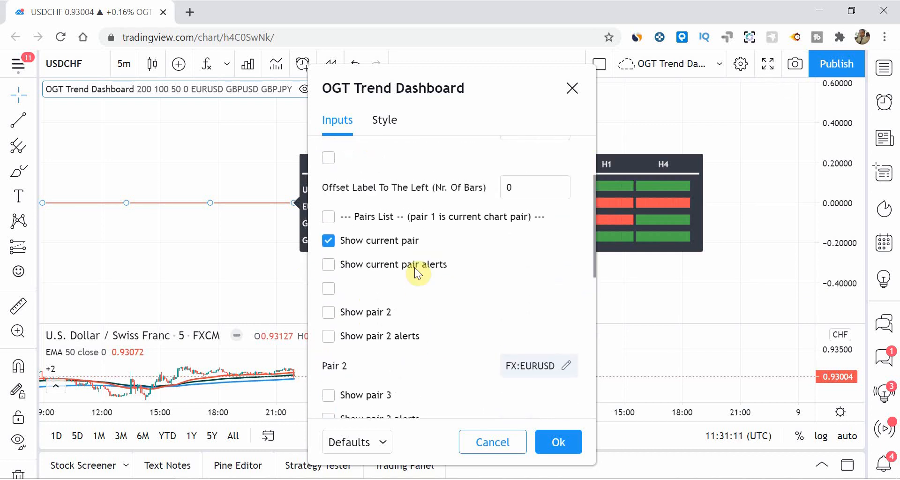
click(328, 265)
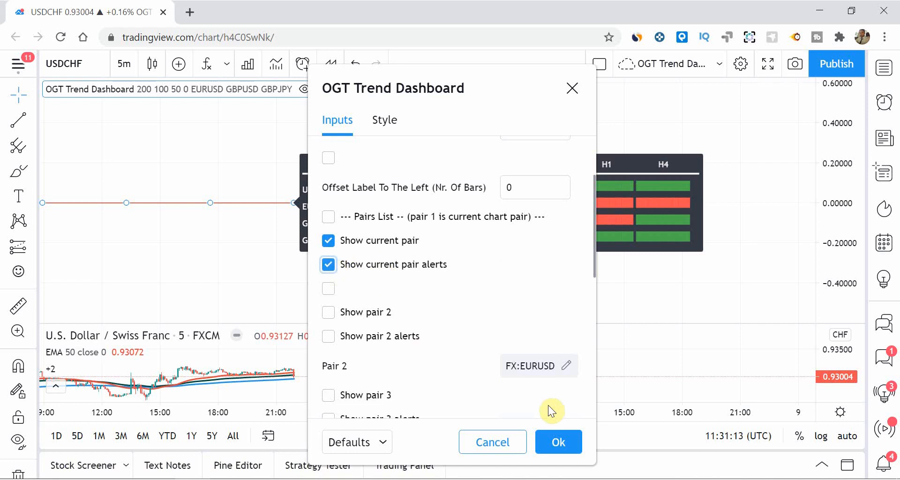
- Confirm the dashboard settings with Ok so the grid updates on the chart
click(557, 442)
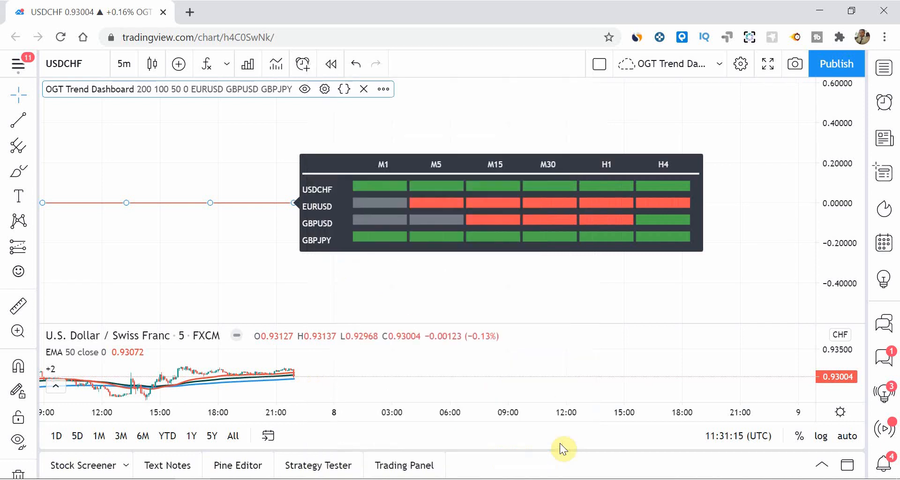
mouse_move(521, 300)
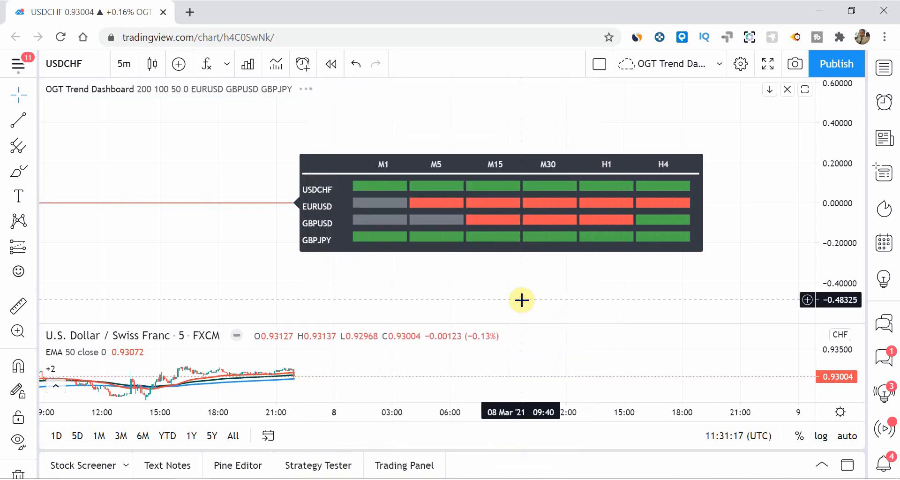
mouse_move(311, 94)
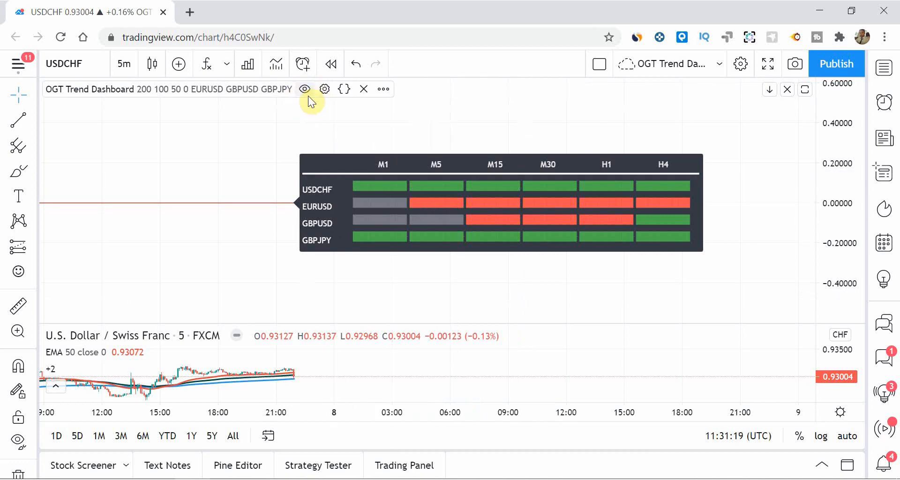
mouse_move(319, 136)
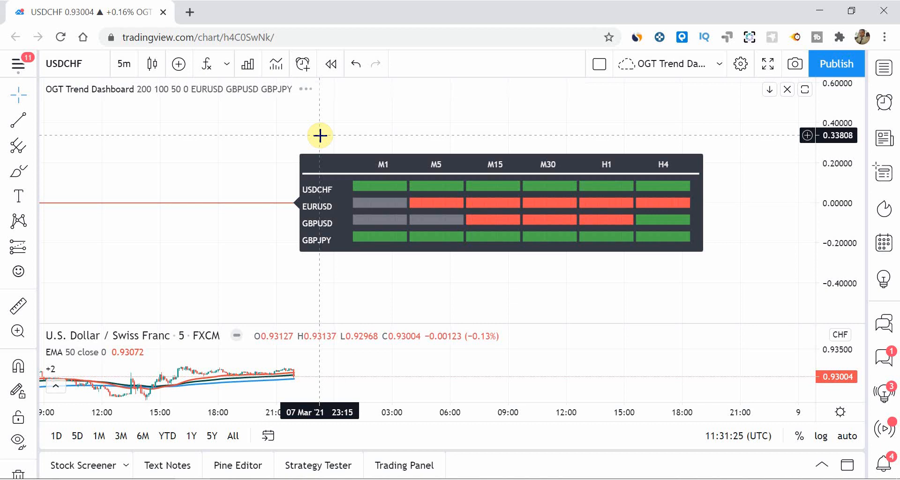
mouse_move(185, 213)
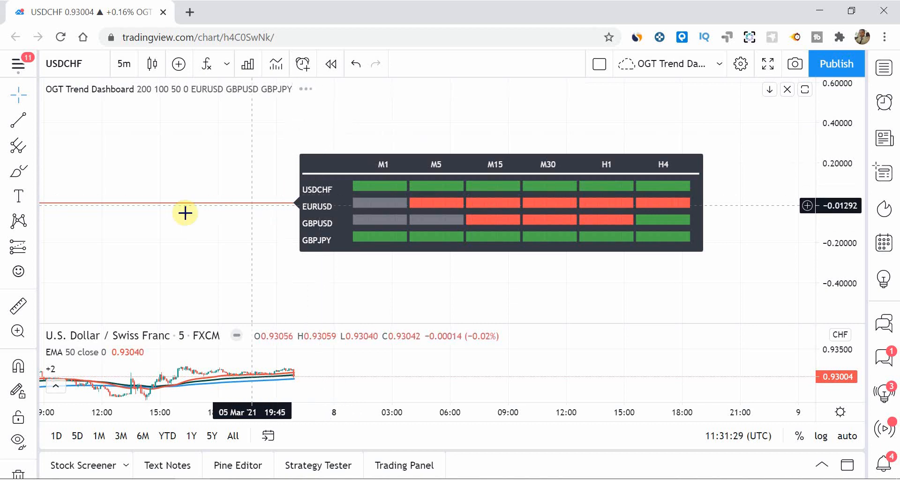
mouse_move(248, 250)
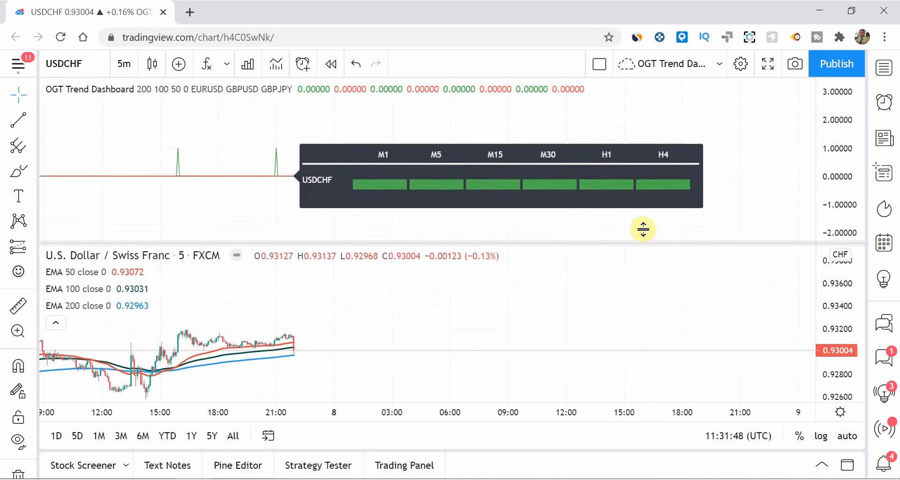
- Shrink the dashboard pane so the USDCHF price chart gets more room
drag(643, 229, 652, 175)
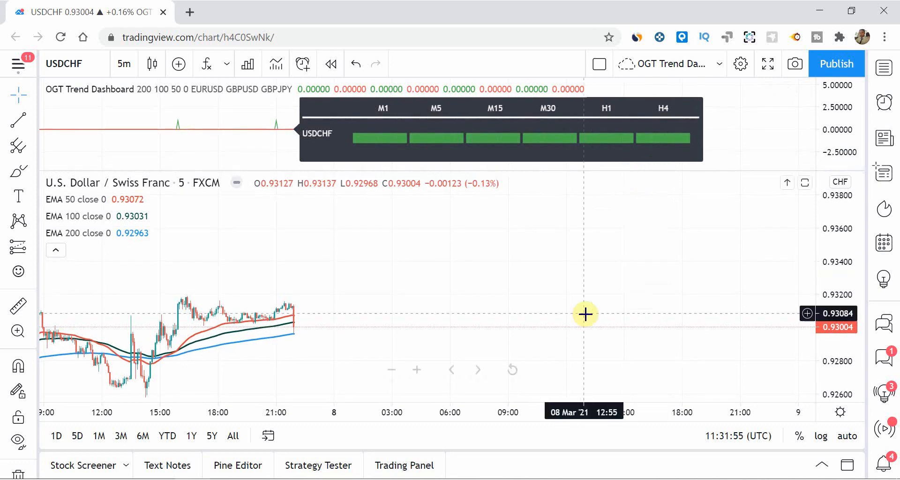
mouse_move(223, 141)
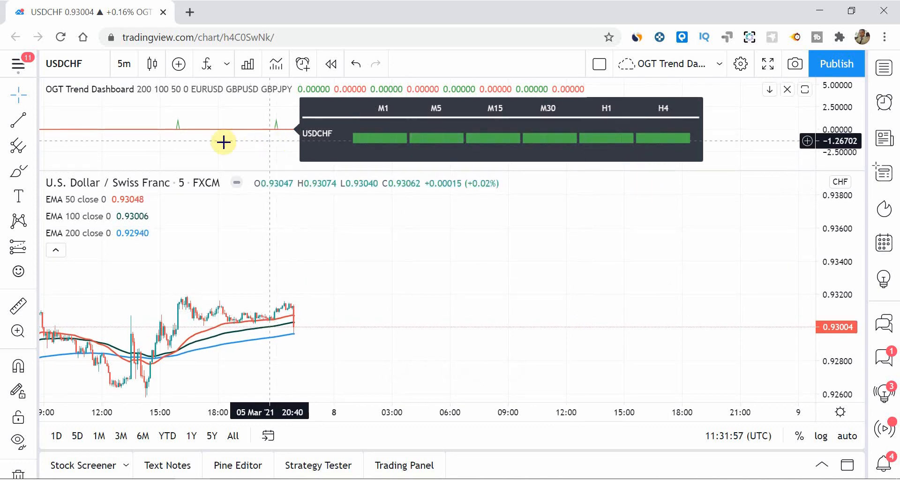
mouse_move(179, 134)
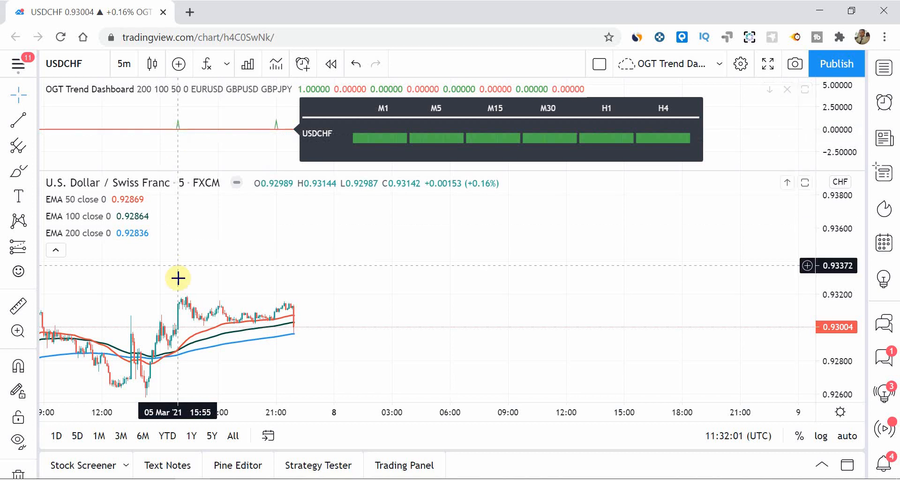
mouse_move(330, 155)
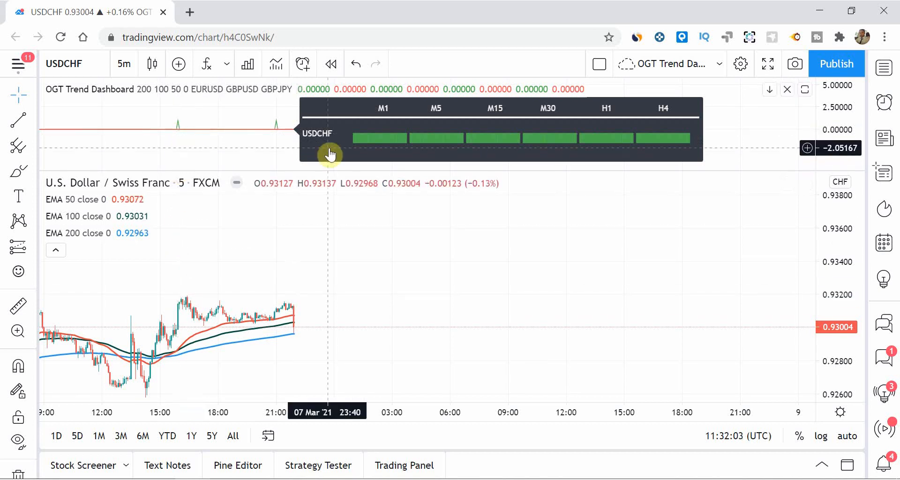
mouse_move(176, 140)
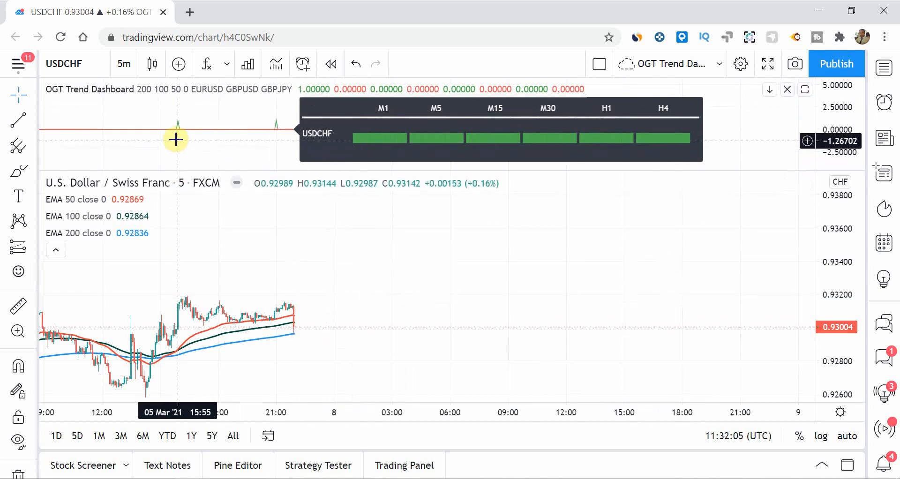
mouse_move(301, 155)
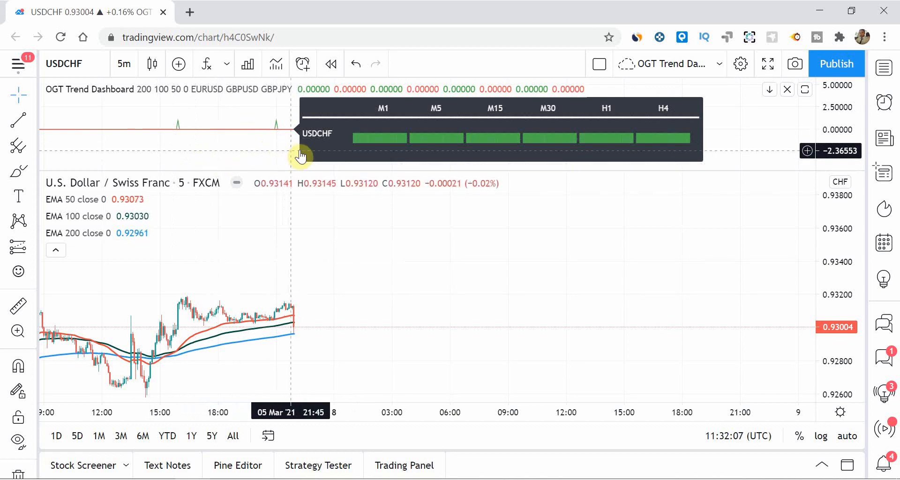
mouse_move(277, 137)
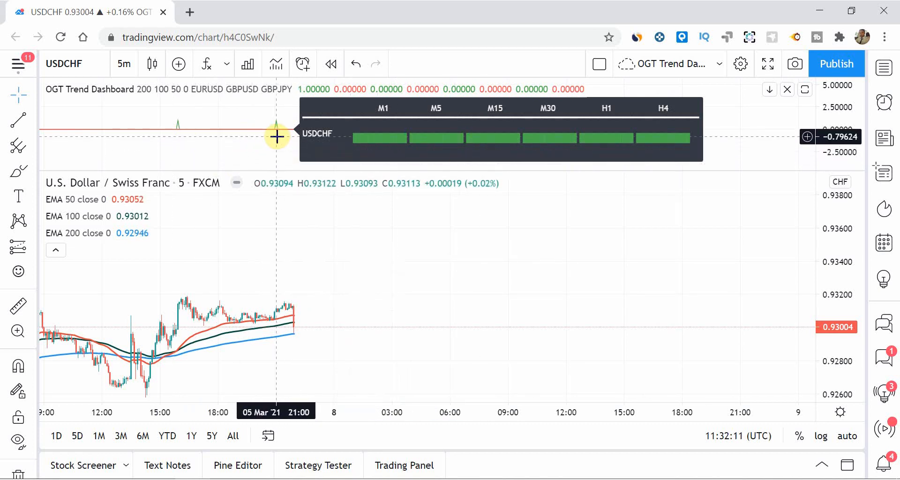
mouse_move(386, 149)
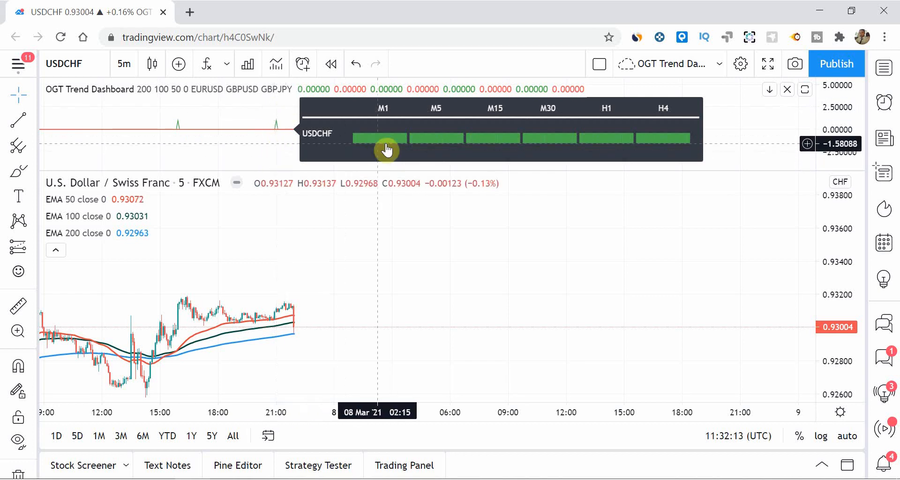
mouse_move(684, 141)
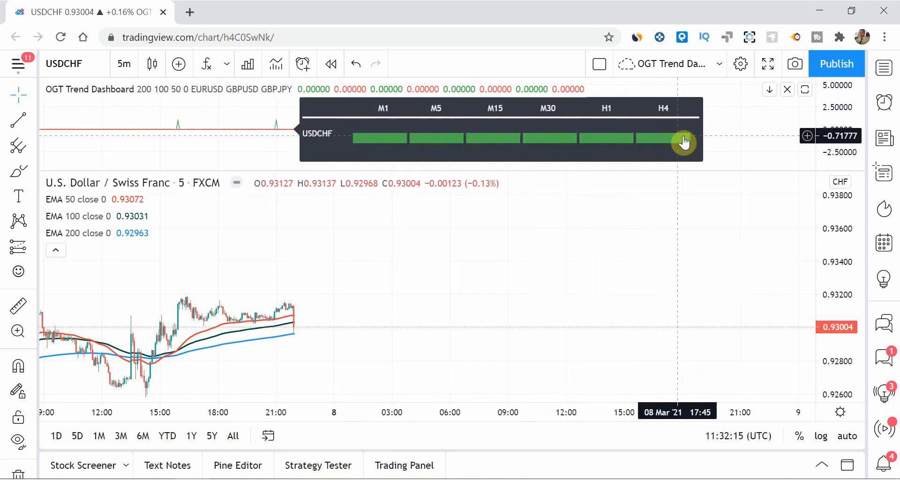
mouse_move(278, 127)
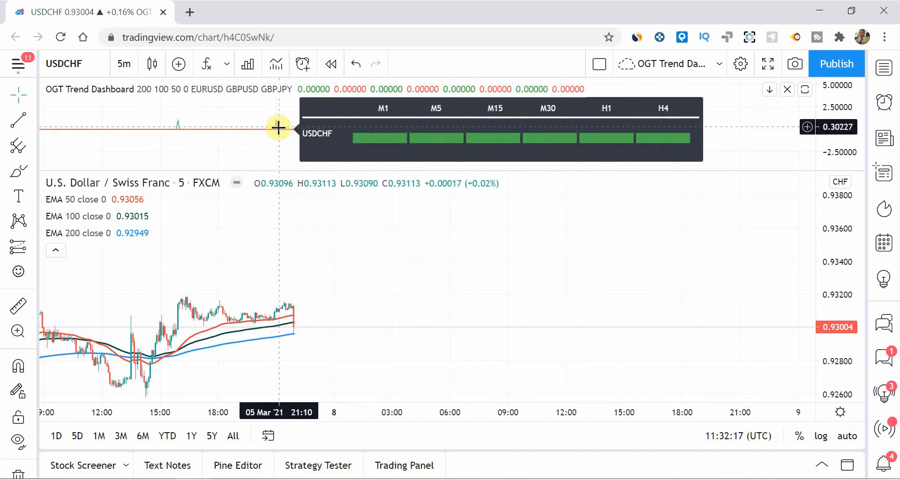
mouse_move(283, 140)
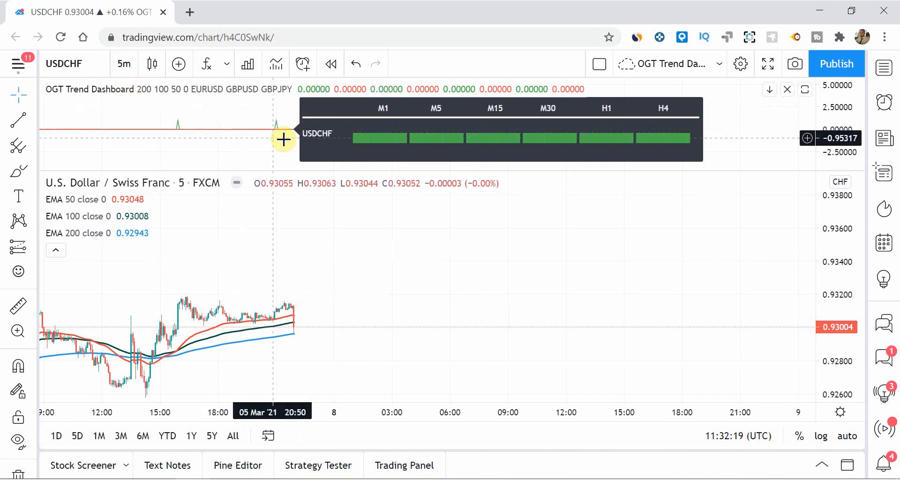
mouse_move(276, 143)
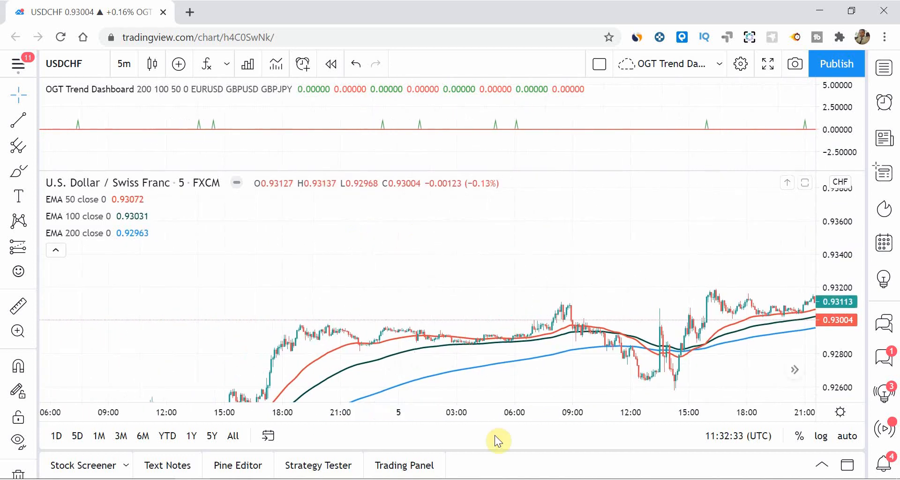
mouse_move(396, 377)
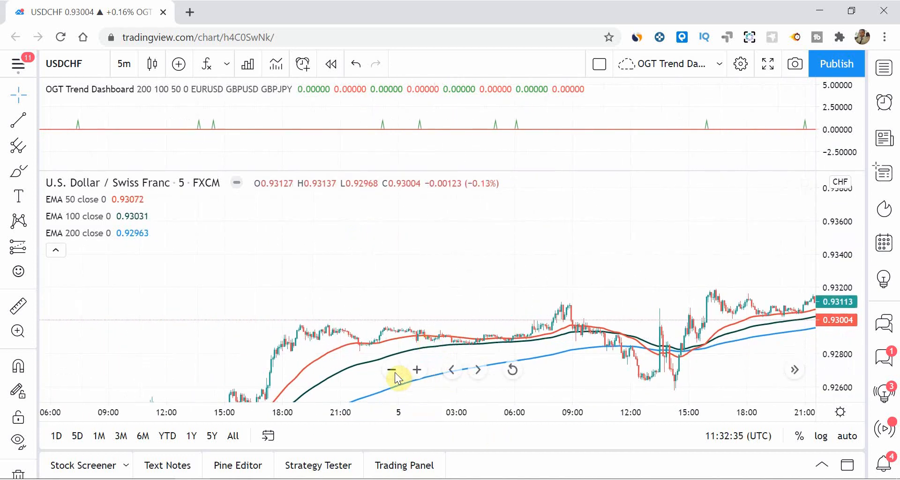
- Zoom the USDCHF chart out twice so price history reaches back to 3 March
click(389, 370)
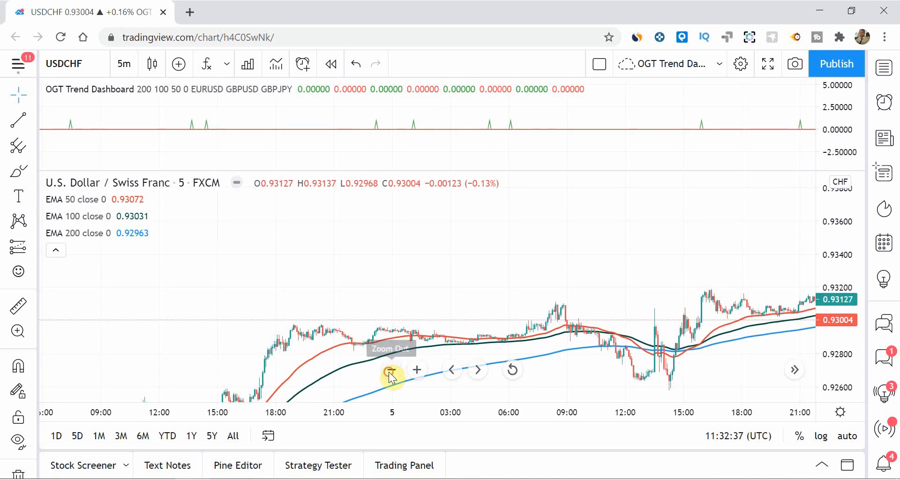
click(390, 369)
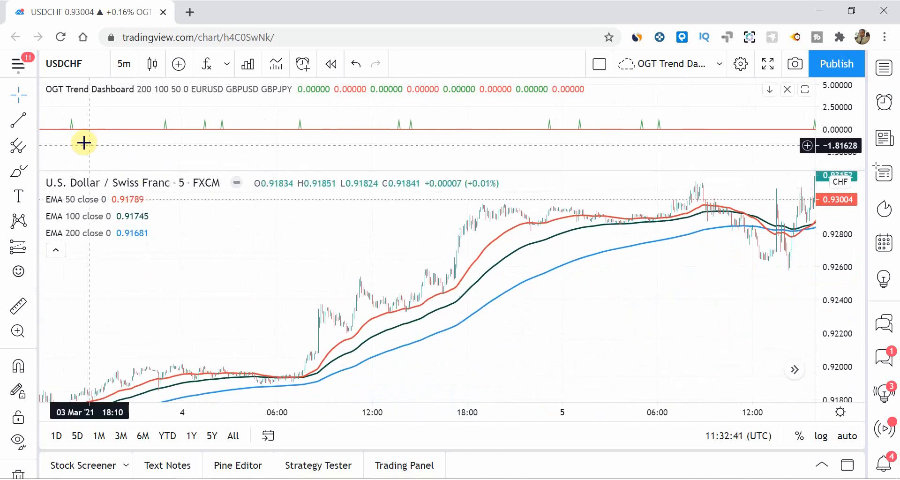
mouse_move(229, 134)
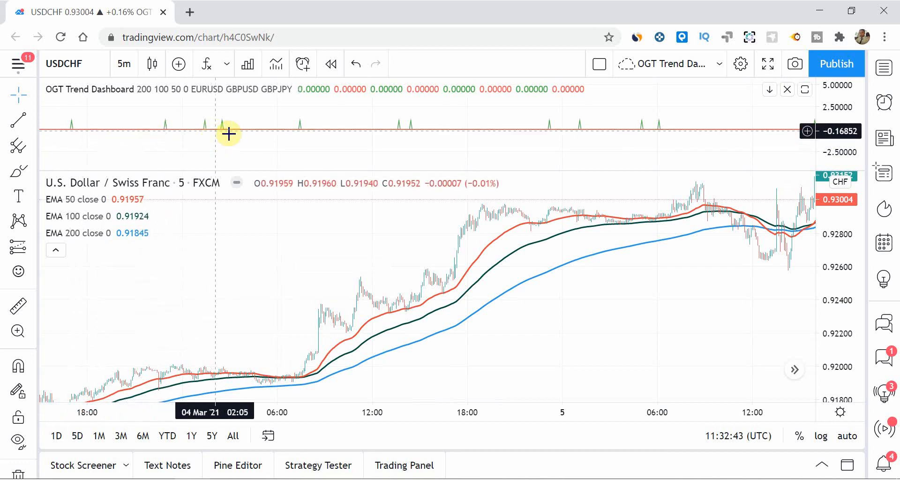
mouse_move(608, 146)
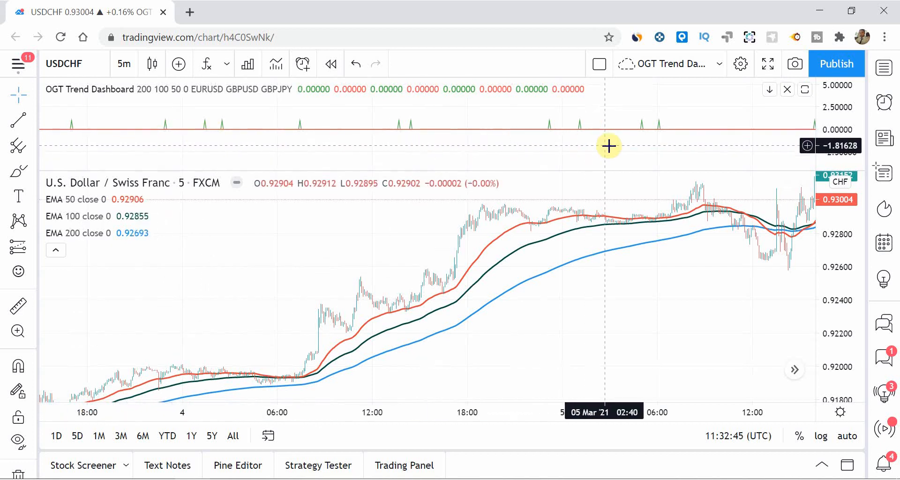
mouse_move(241, 155)
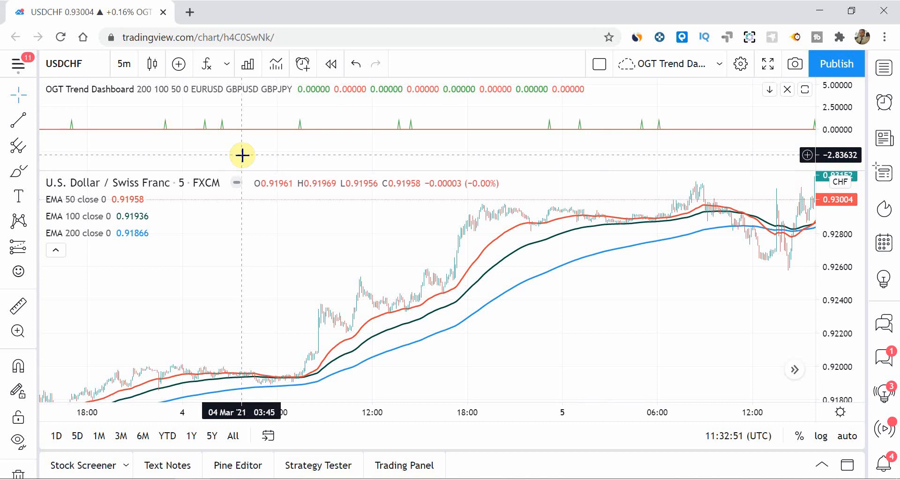
mouse_move(163, 135)
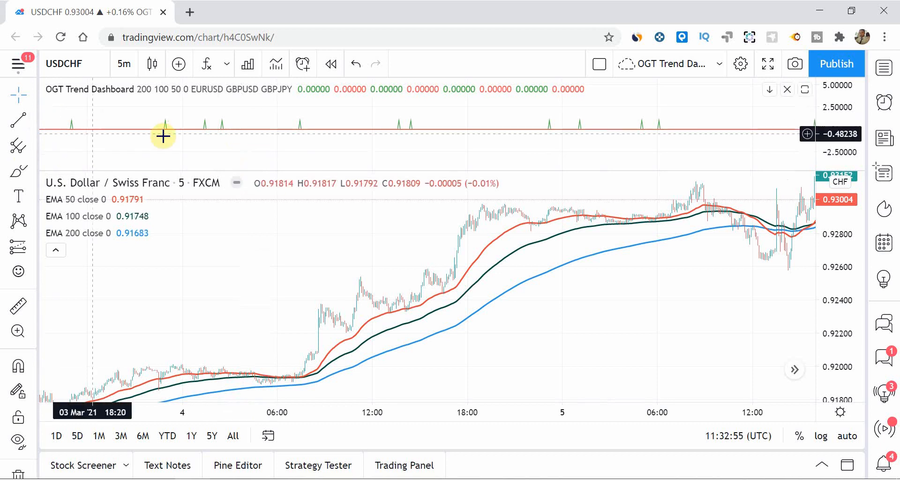
mouse_move(69, 140)
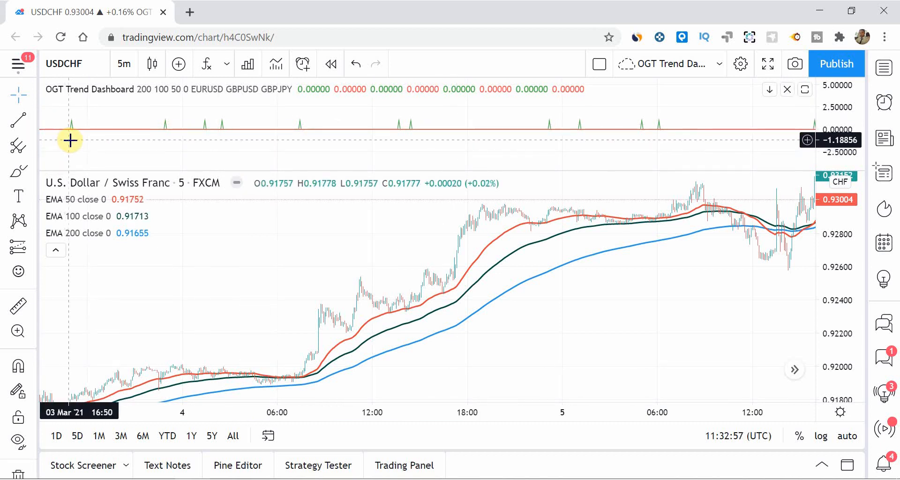
mouse_move(164, 136)
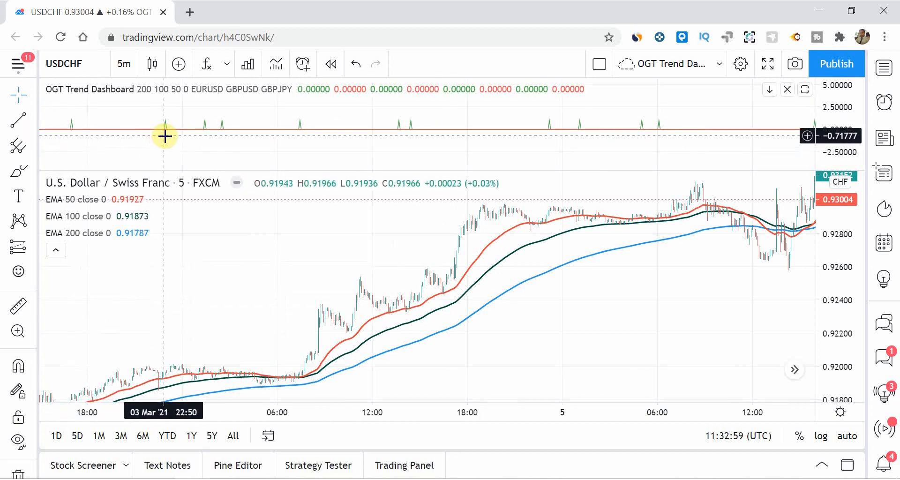
mouse_move(383, 275)
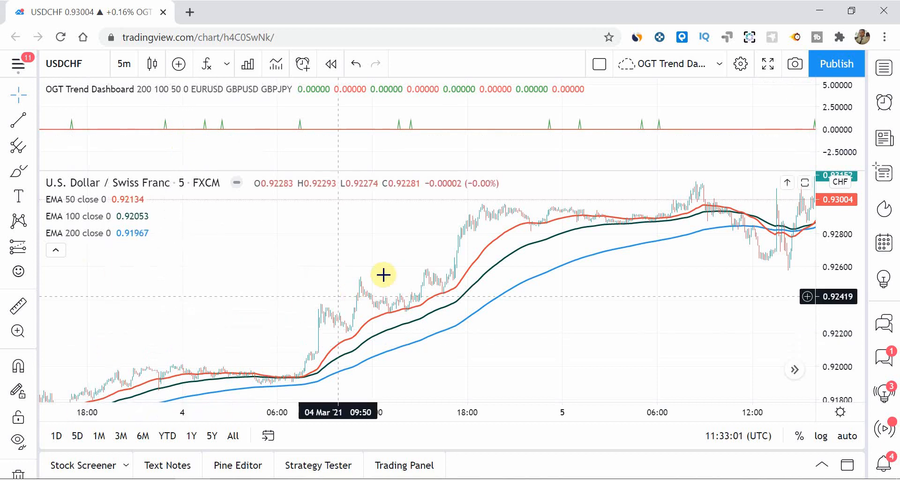
mouse_move(103, 138)
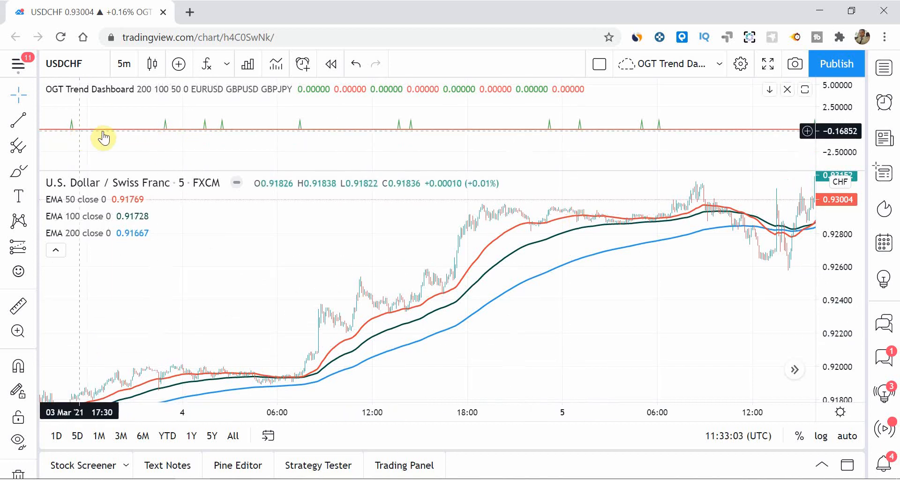
mouse_move(204, 140)
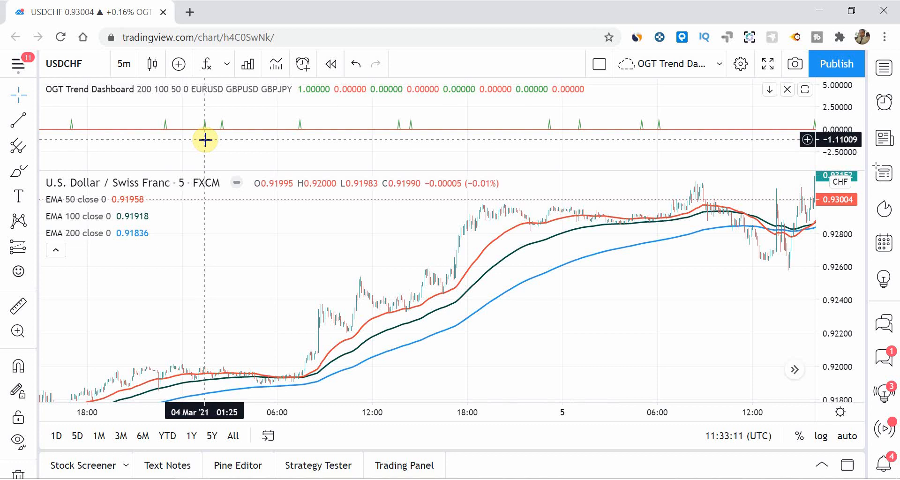
mouse_move(218, 150)
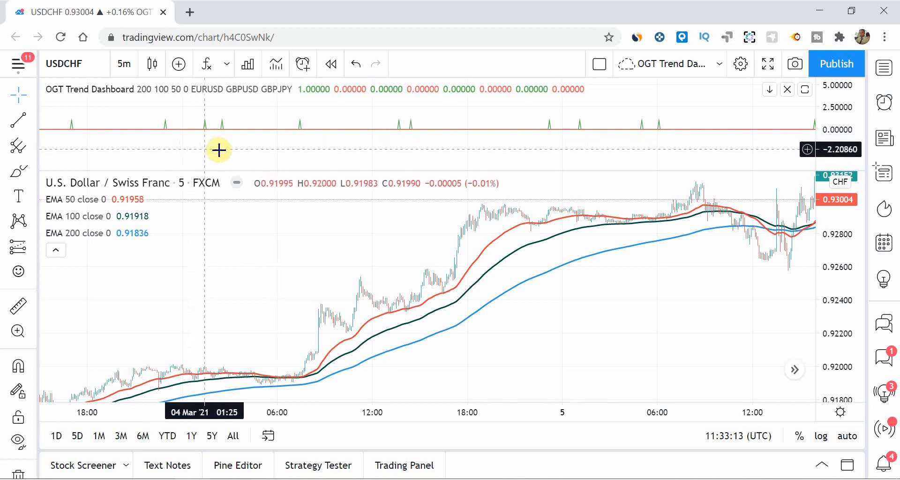
- Pan the USDCHF chart back through history to 2 March to view the EMA crossovers
drag(218, 150, 371, 140)
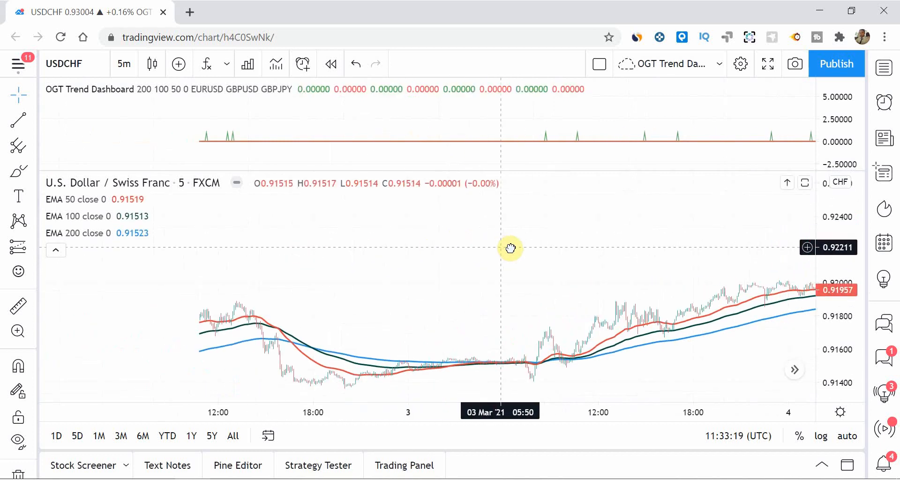
drag(509, 248, 400, 254)
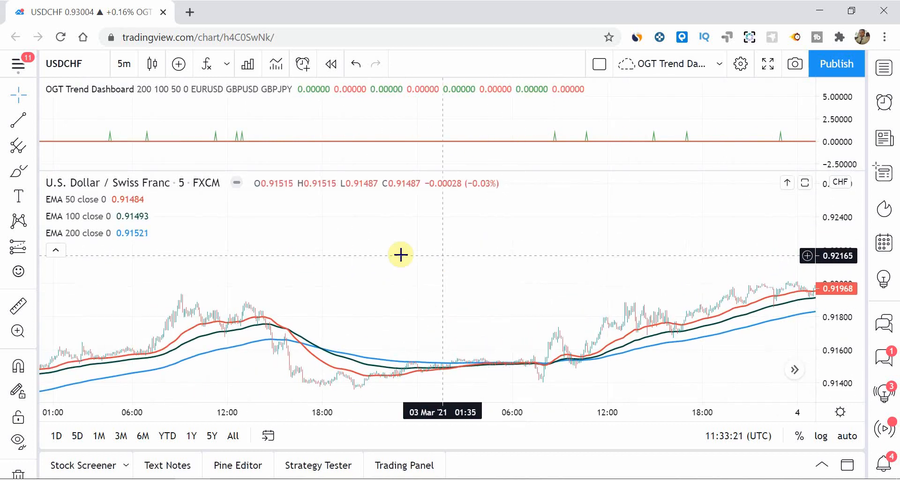
mouse_move(558, 157)
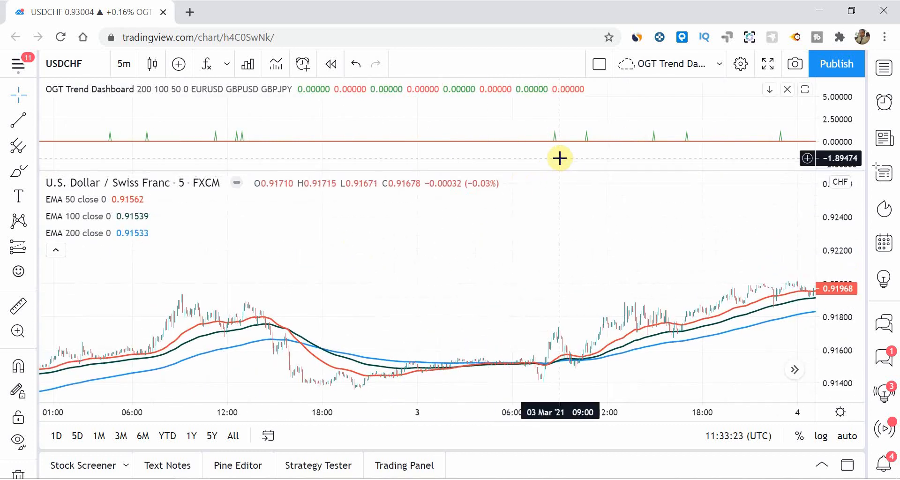
mouse_move(590, 270)
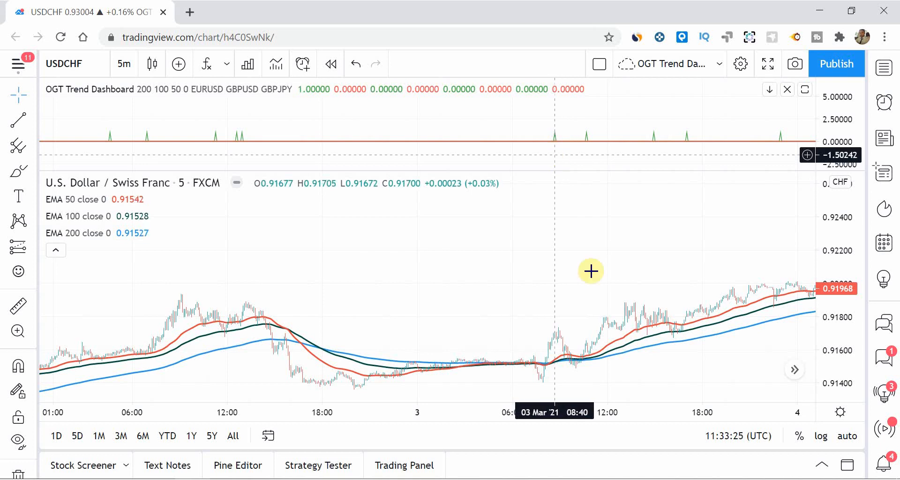
mouse_move(630, 246)
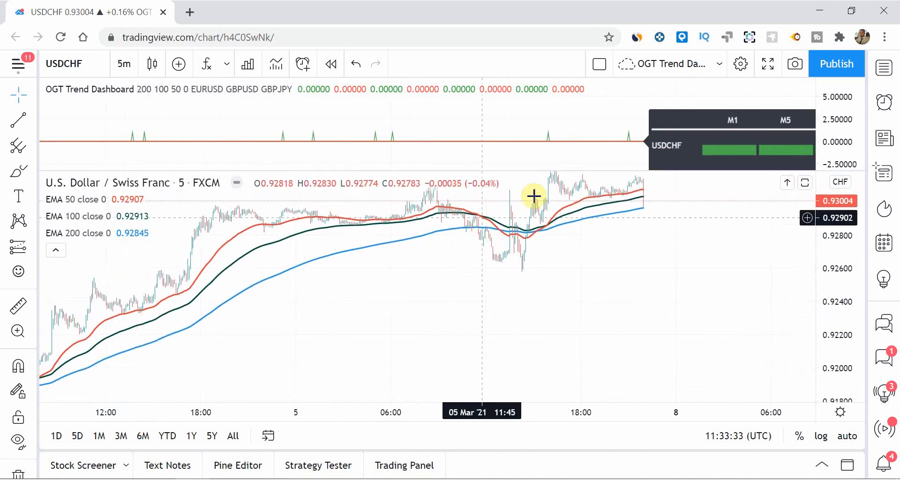
mouse_move(349, 334)
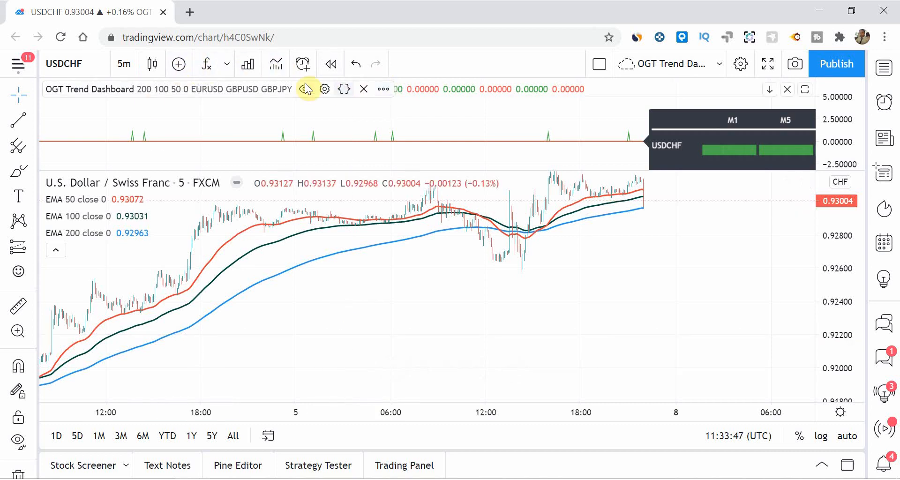
- Reopen the dashboard settings and enable alerts for pair 2 (EURUSD) and pair 3 (GBPUSD)
click(325, 89)
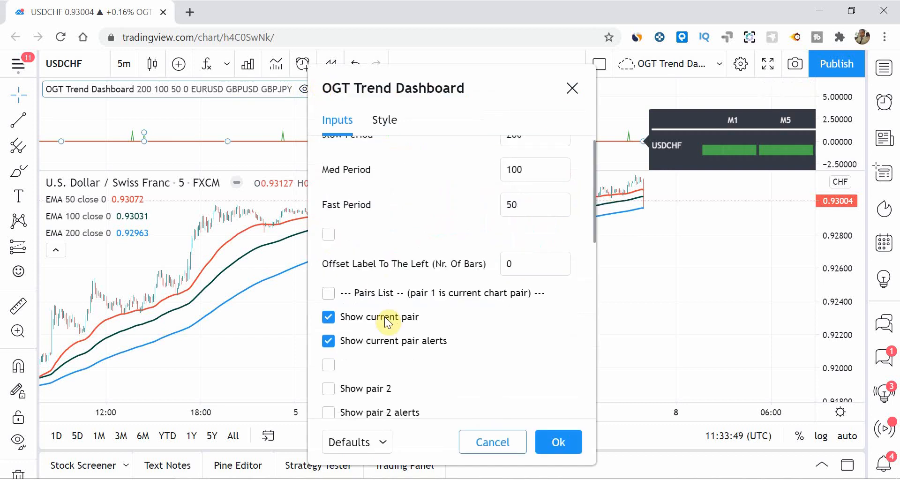
scroll(down, 3)
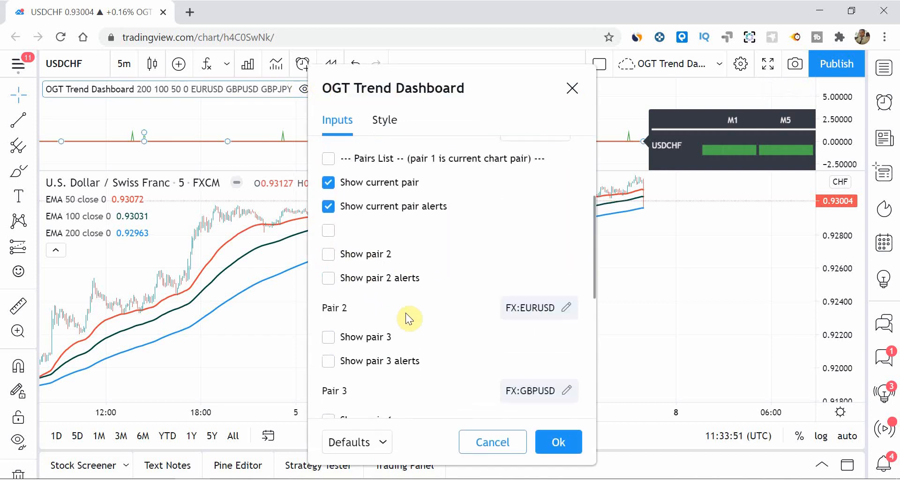
mouse_move(280, 152)
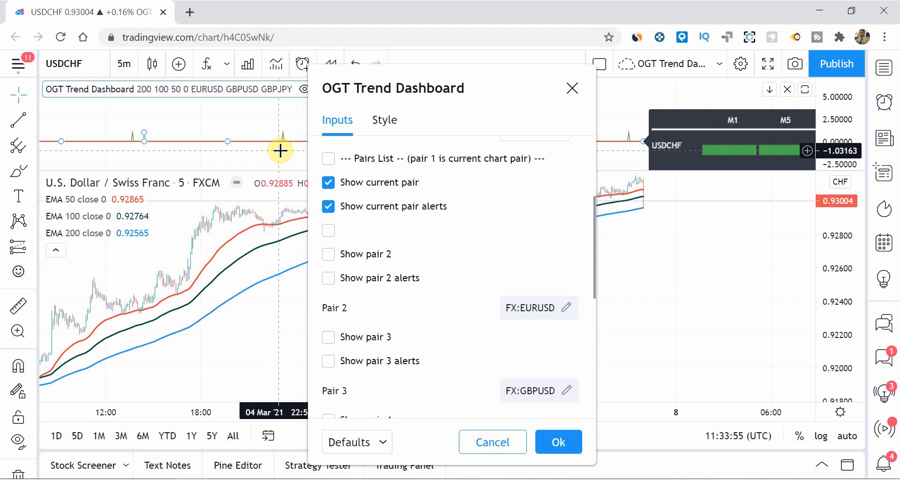
mouse_move(300, 164)
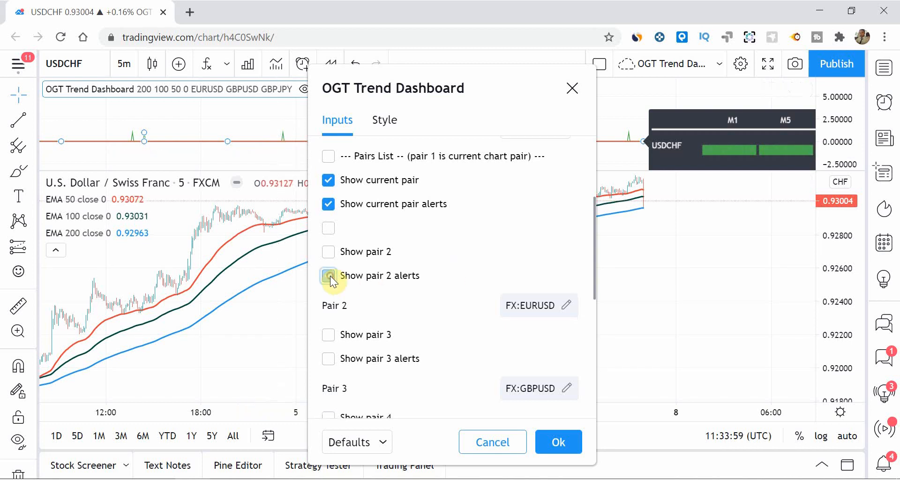
click(328, 275)
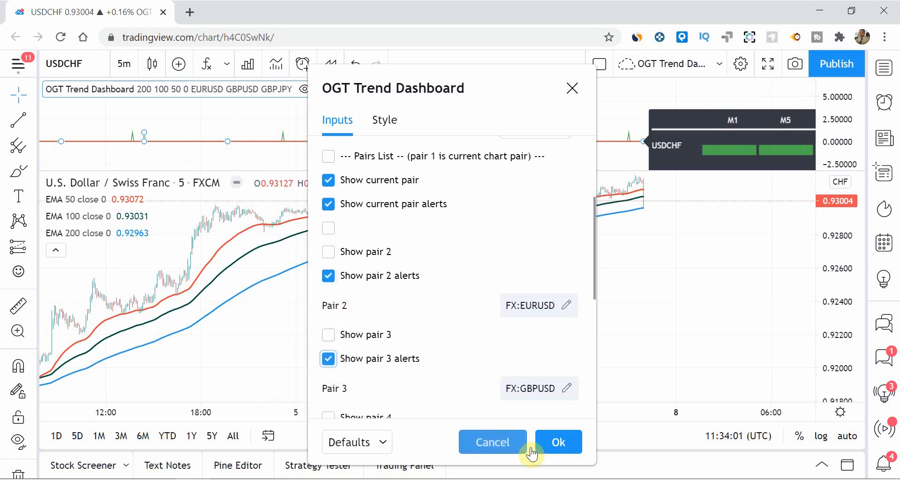
click(557, 442)
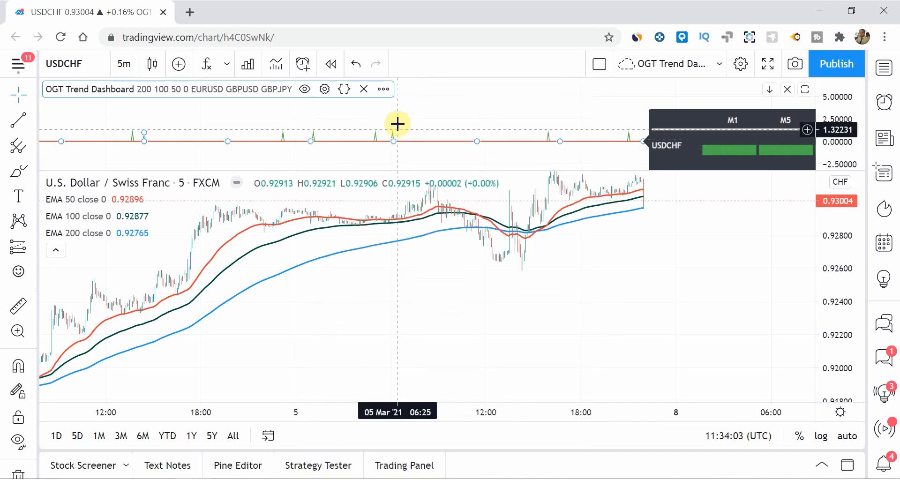
mouse_move(353, 146)
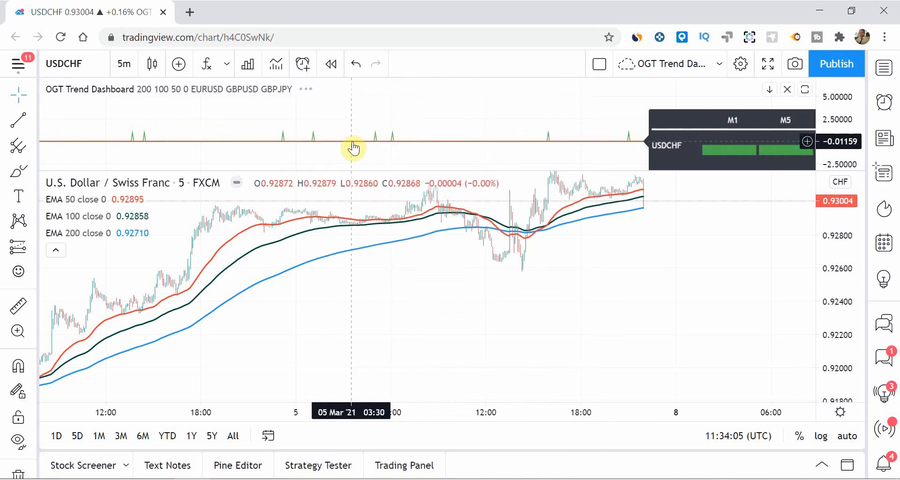
mouse_move(402, 248)
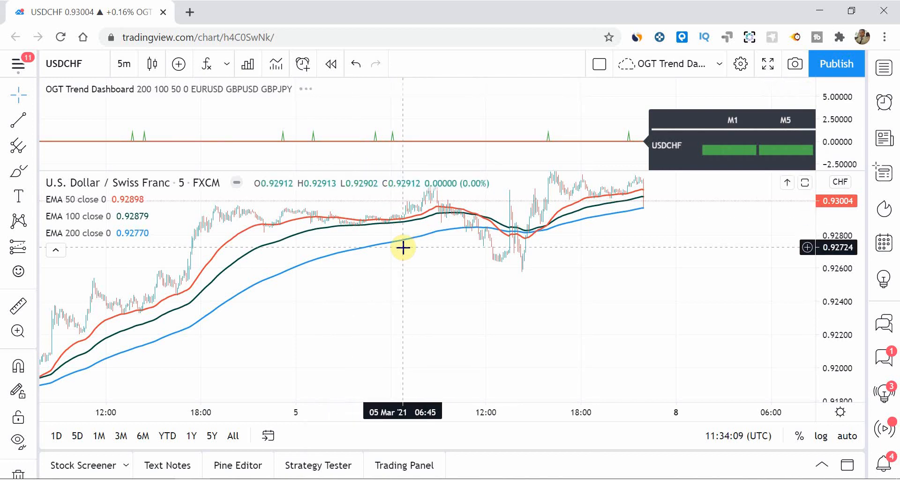
mouse_move(636, 121)
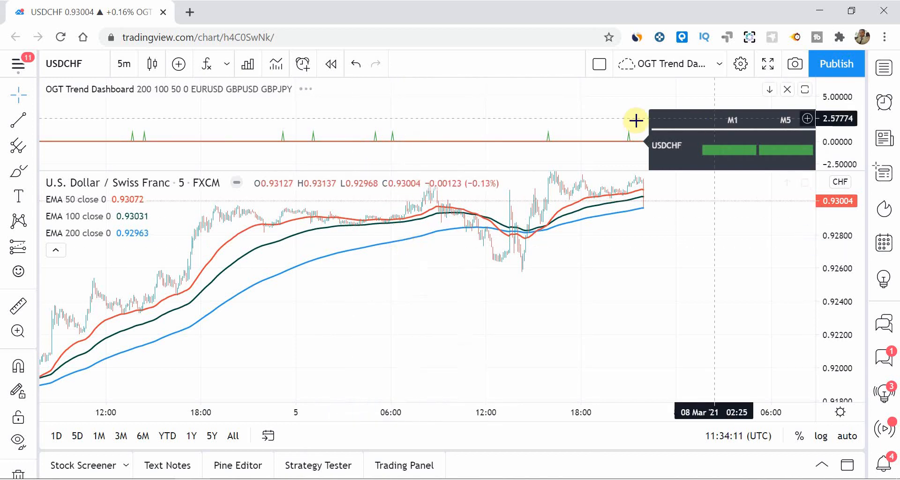
mouse_move(335, 161)
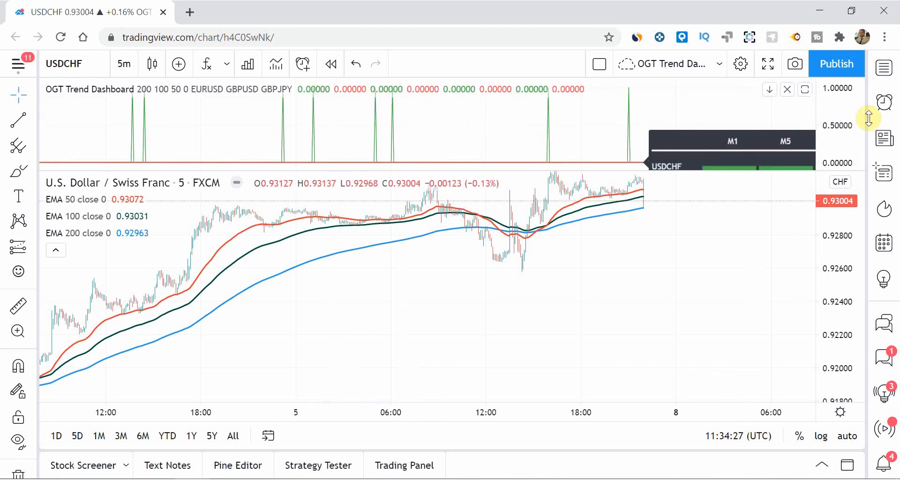
mouse_move(385, 119)
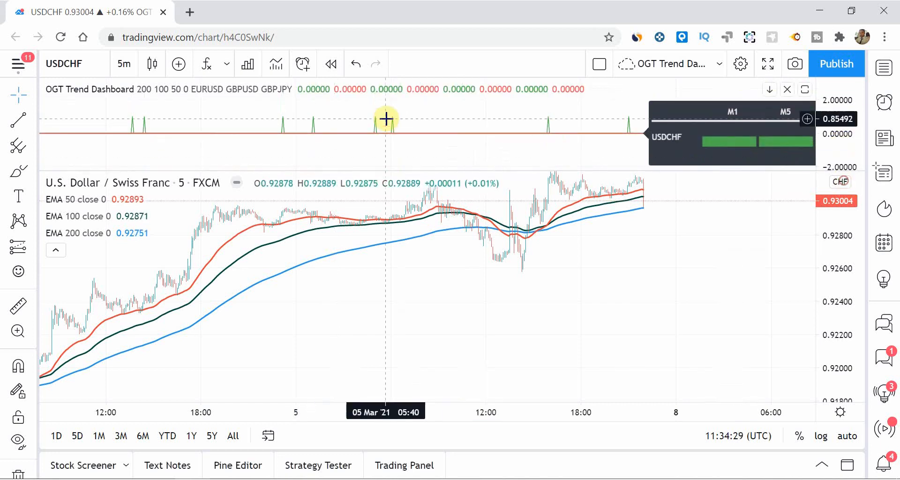
mouse_move(232, 130)
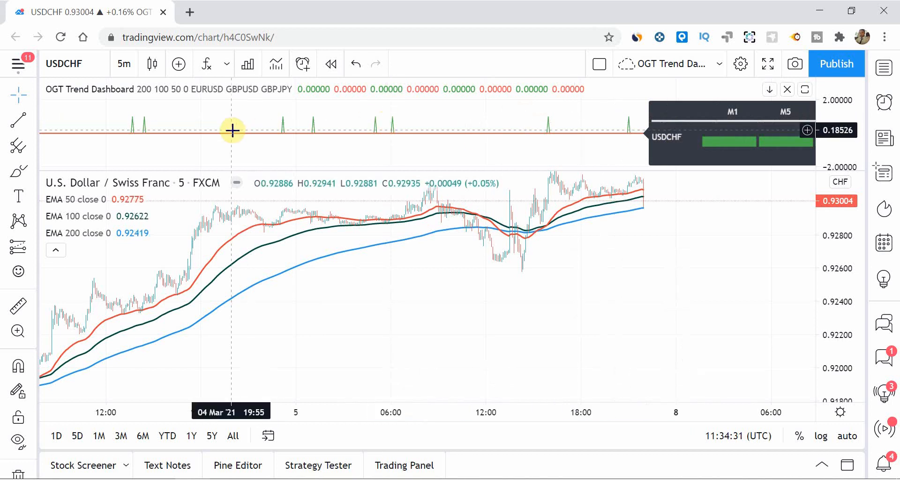
mouse_move(244, 82)
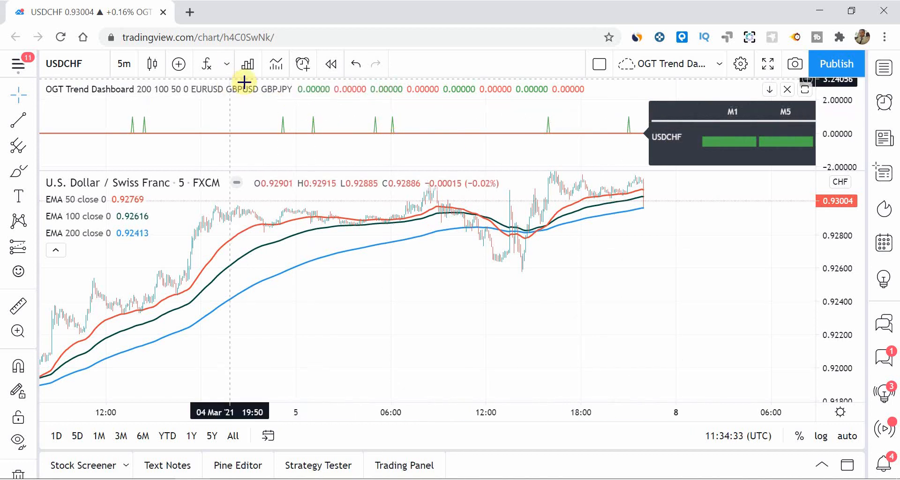
mouse_move(318, 114)
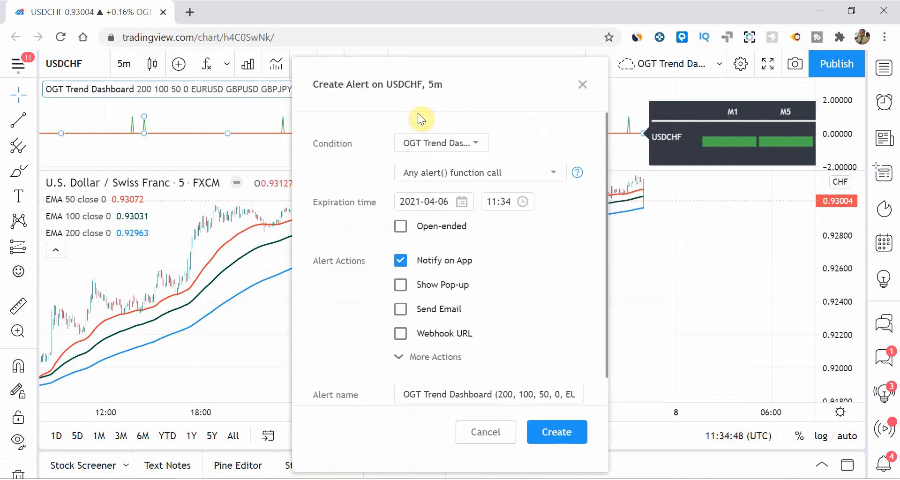
- Choose OGT Trend Dashboard as the alert condition, keeping 'Any alert() function call' and Notify on App
click(440, 143)
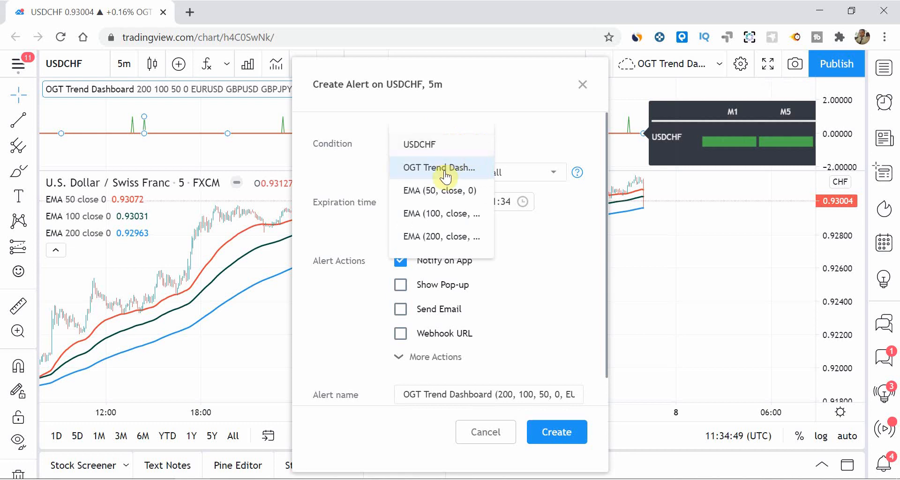
click(439, 167)
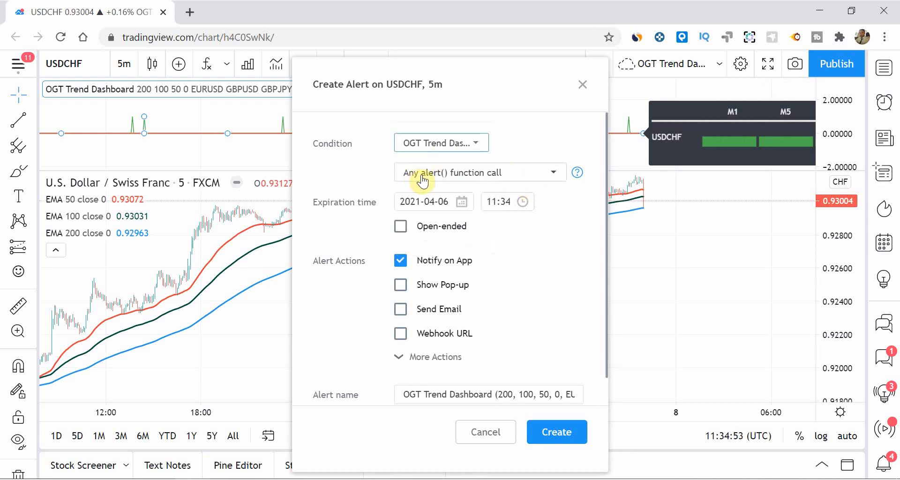
mouse_move(495, 198)
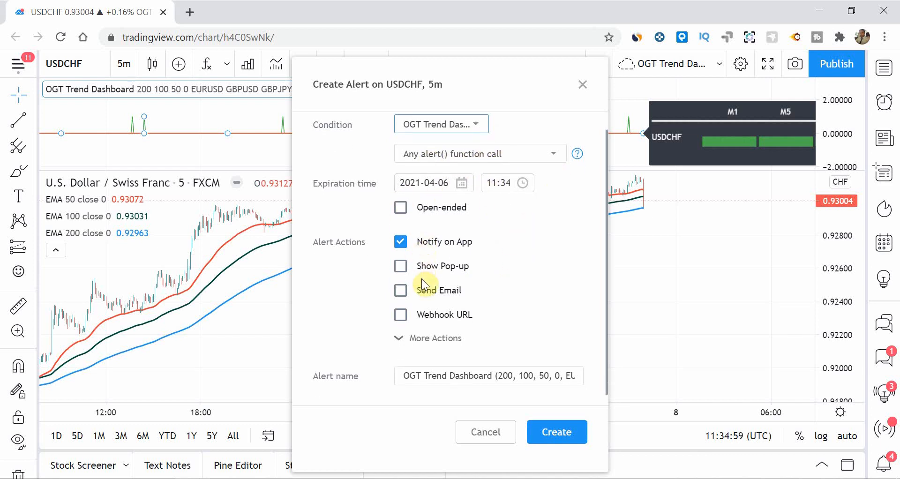
mouse_move(425, 320)
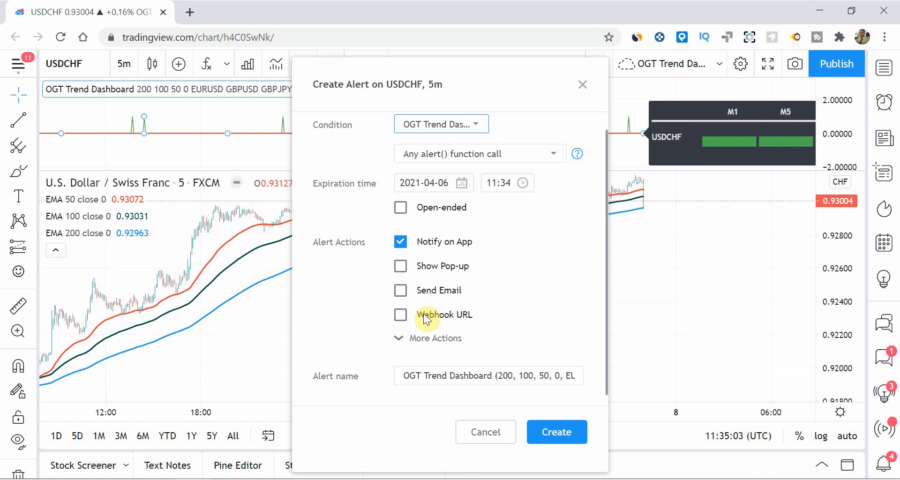
right_click(481, 432)
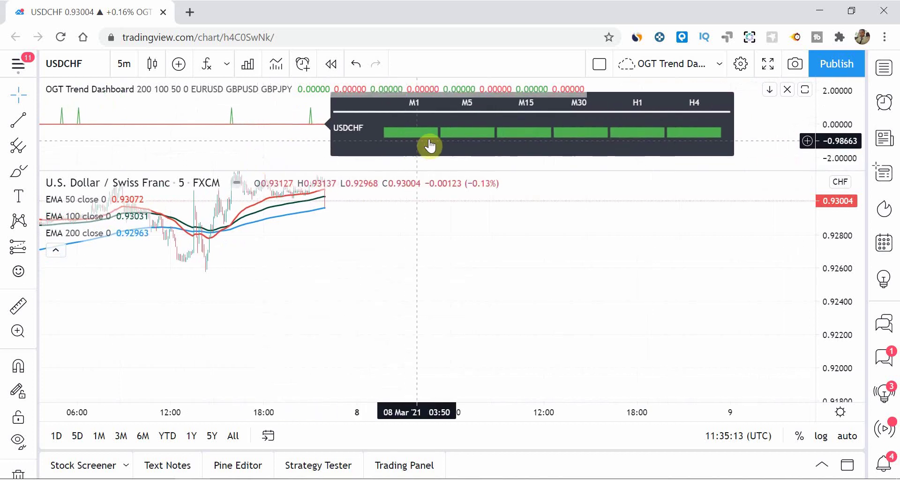
mouse_move(666, 143)
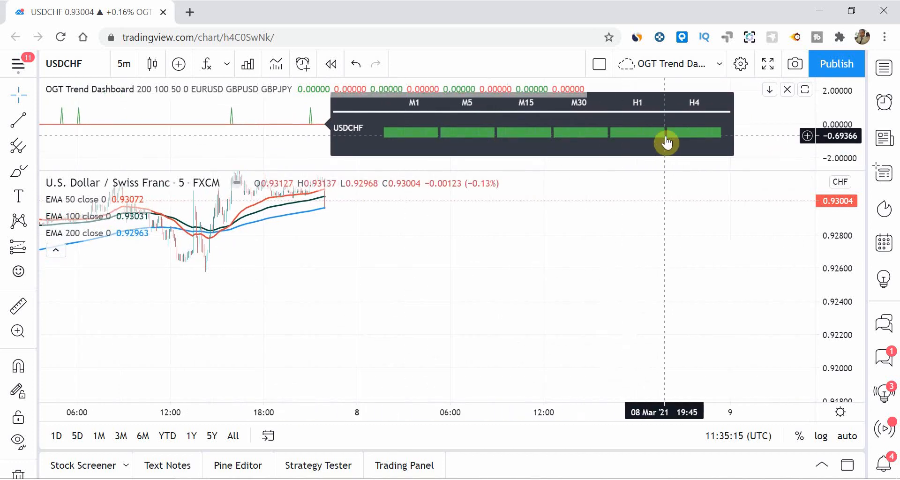
mouse_move(679, 141)
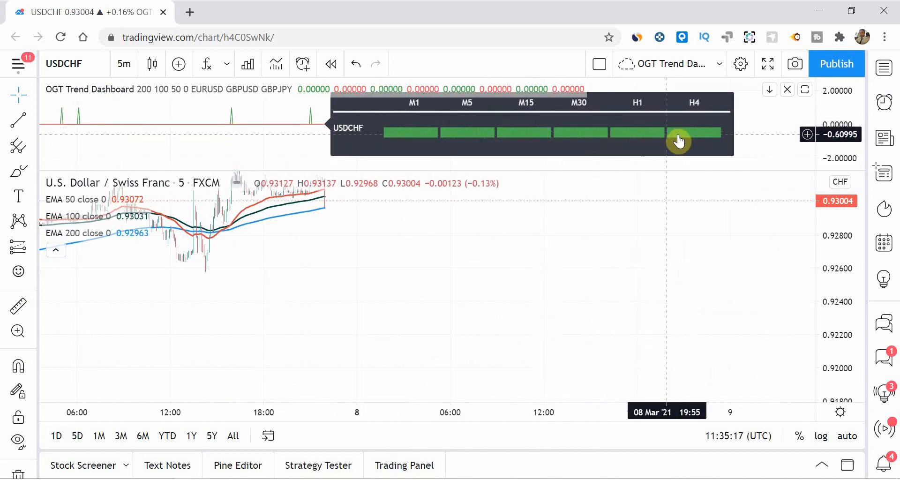
mouse_move(682, 197)
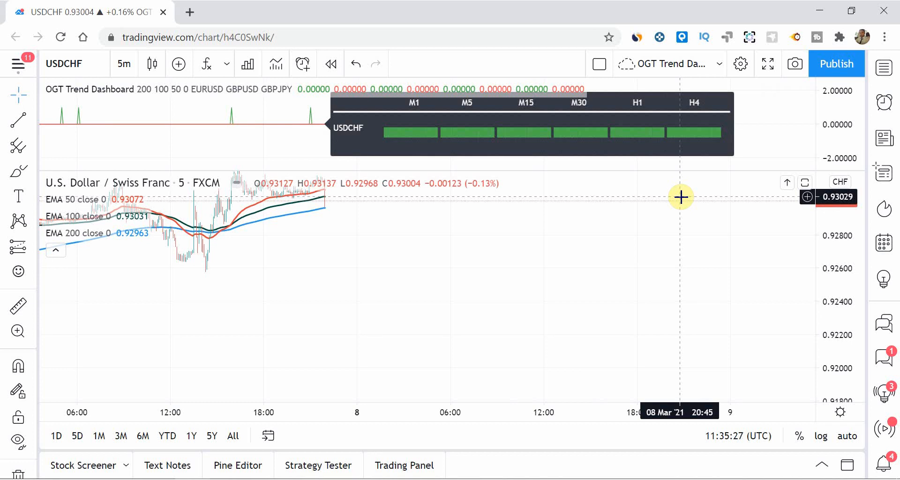
mouse_move(442, 124)
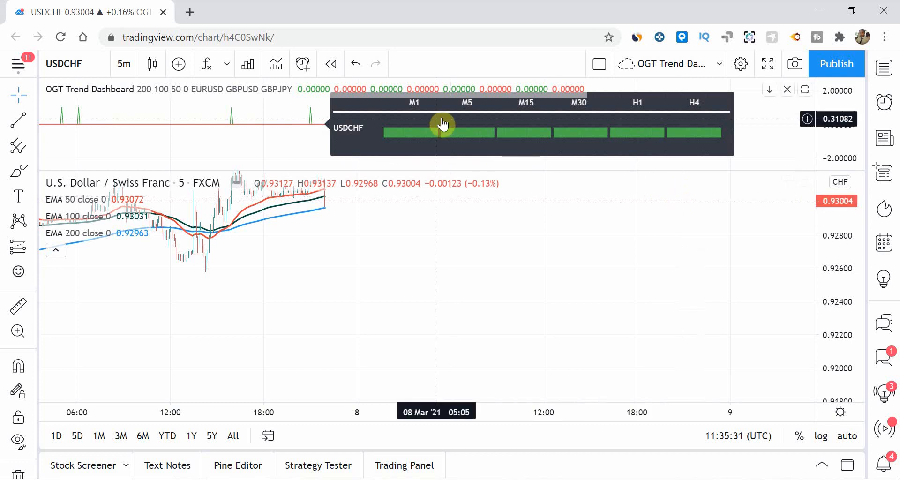
mouse_move(593, 235)
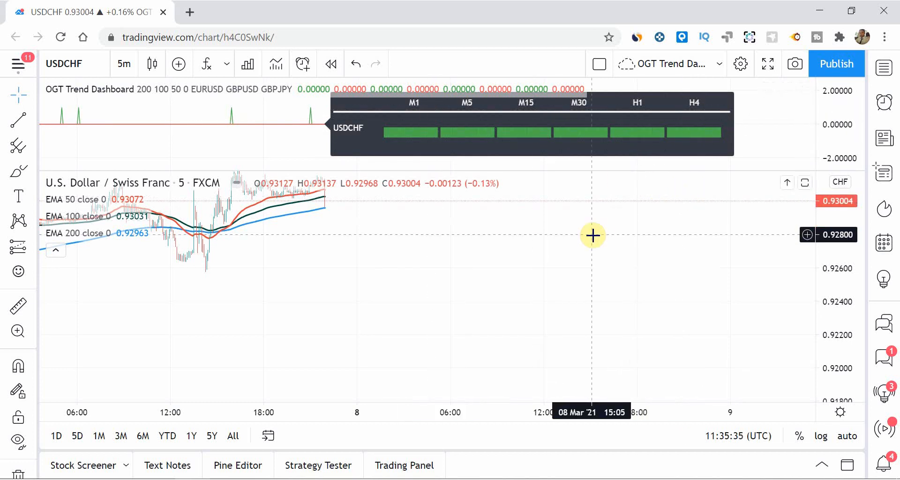
mouse_move(536, 175)
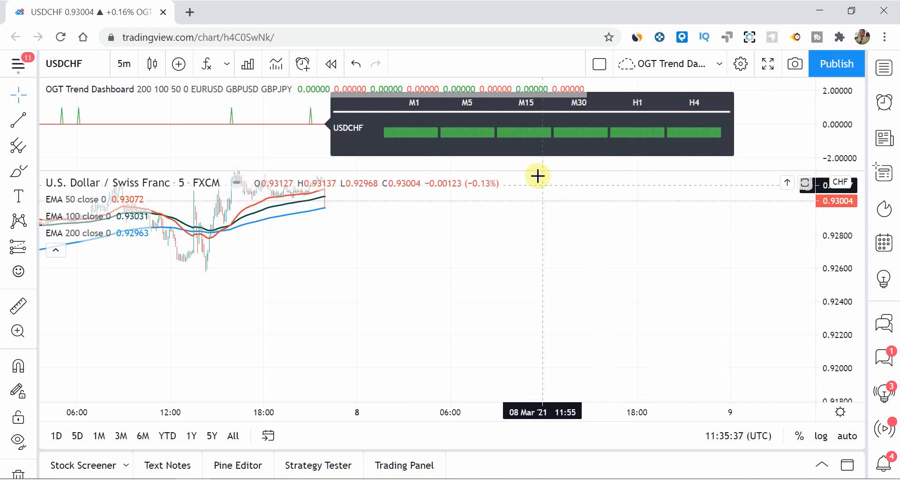
- Resize the dashboard pane down to a thin strip so the USDCHF candles fill the chart
drag(537, 176, 537, 299)
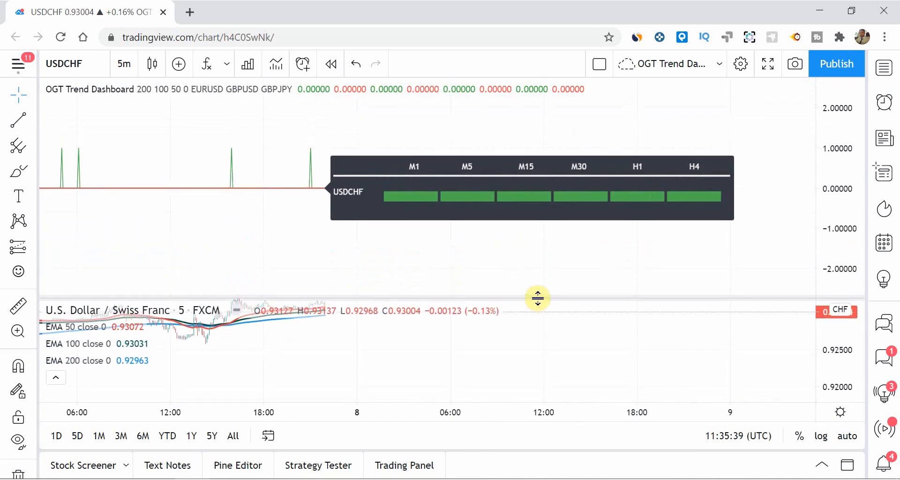
mouse_move(459, 251)
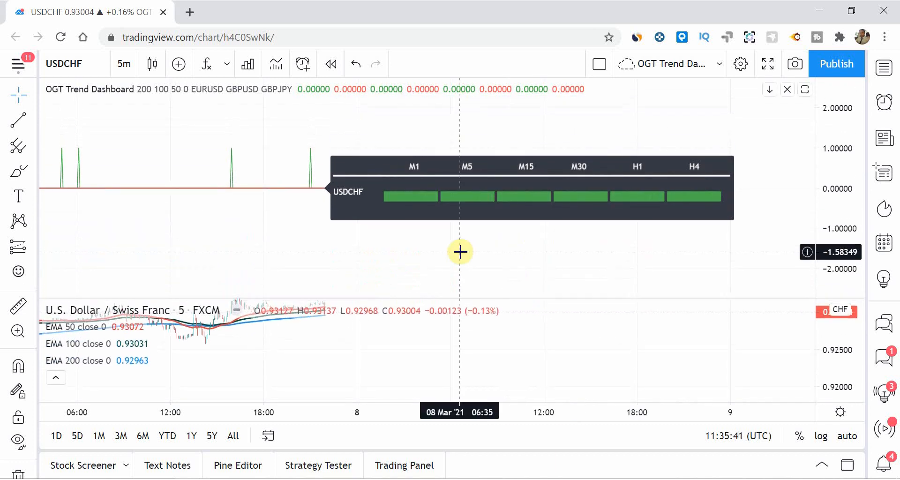
mouse_move(308, 288)
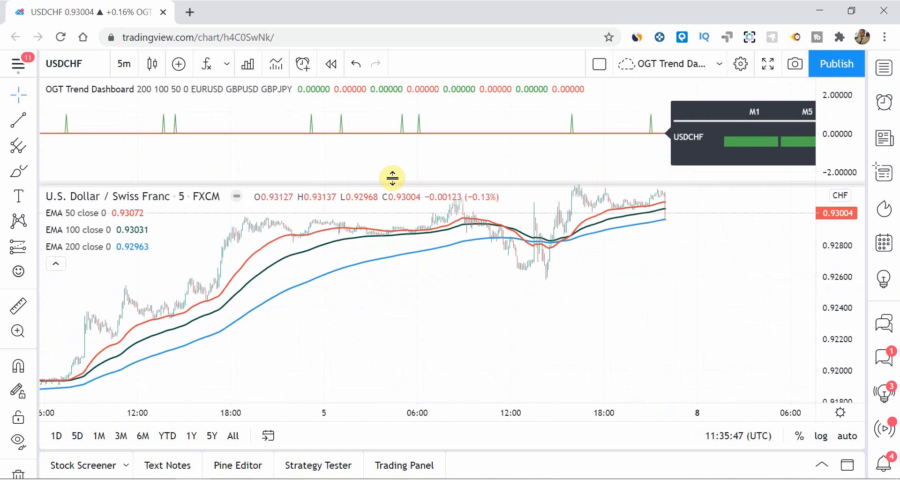
drag(392, 178, 386, 122)
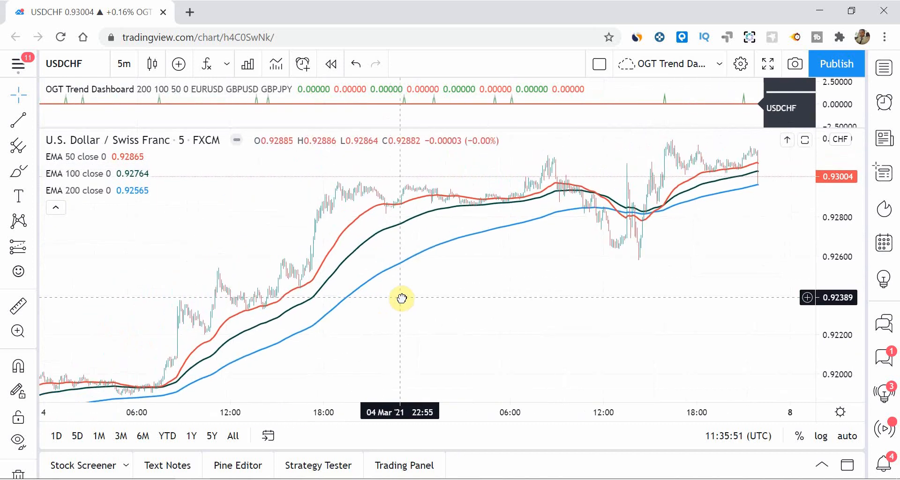
drag(403, 298, 82, 111)
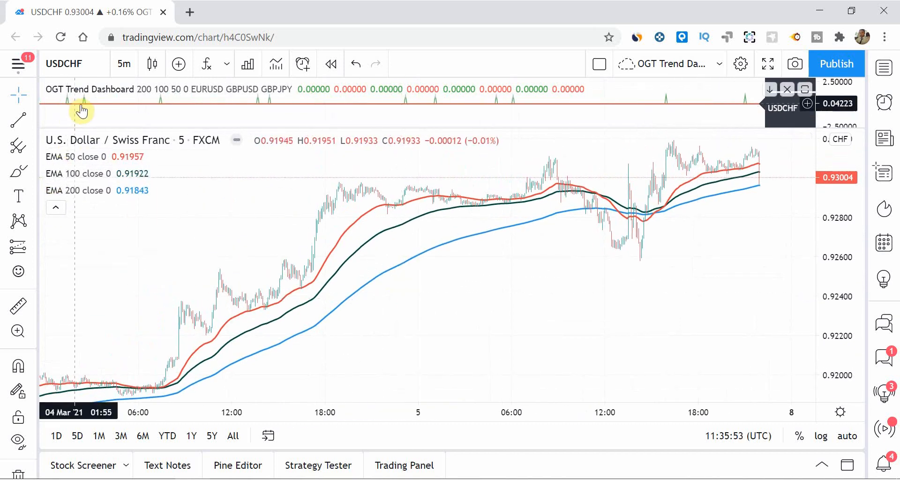
mouse_move(463, 110)
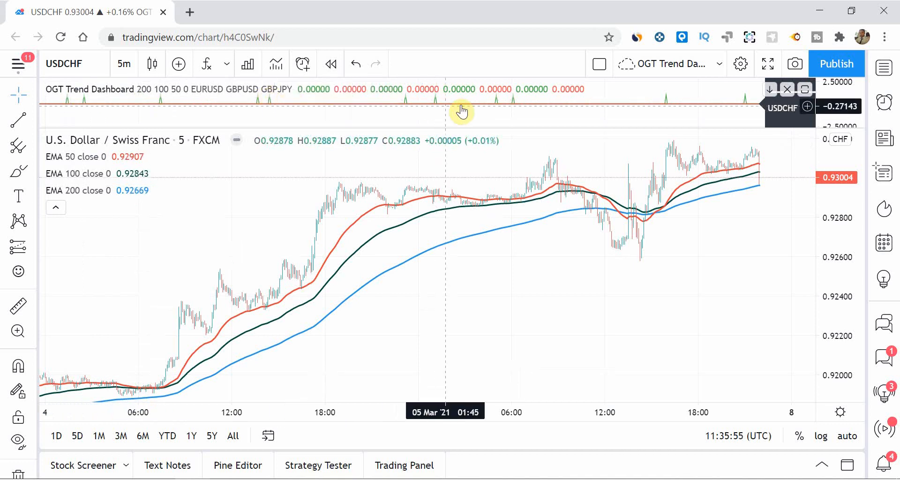
mouse_move(101, 349)
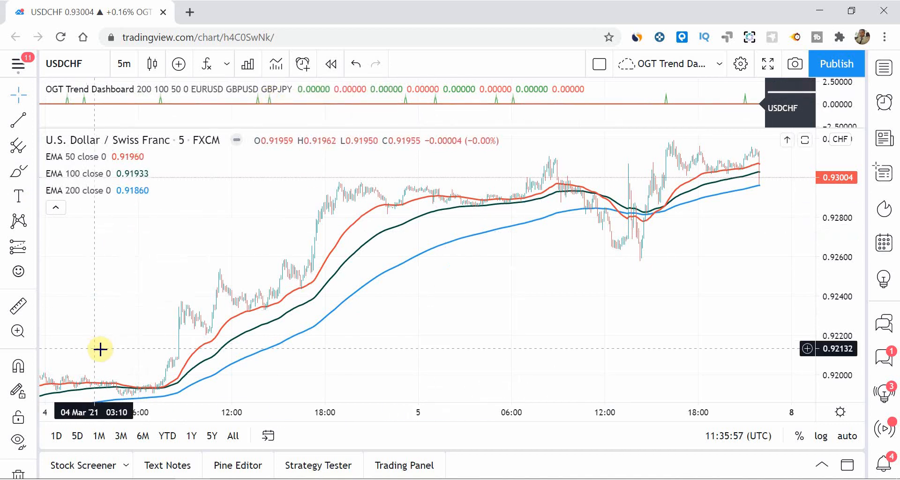
mouse_move(441, 270)
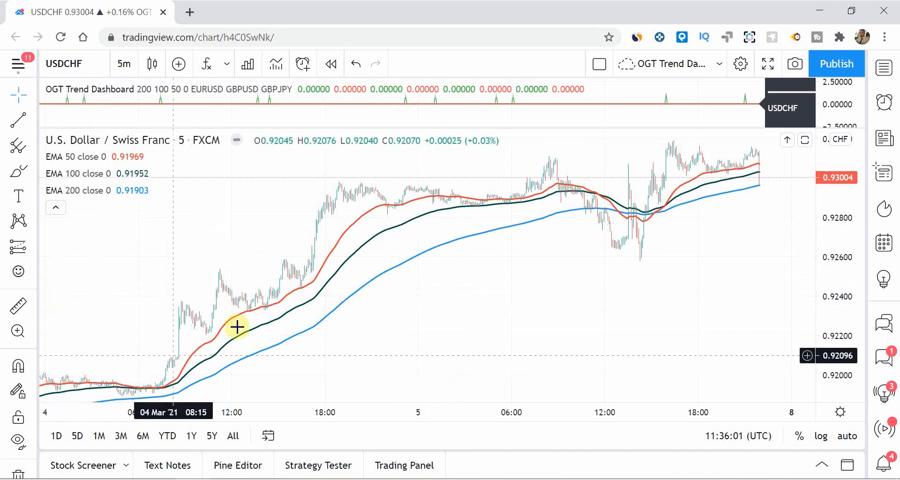
mouse_move(504, 153)
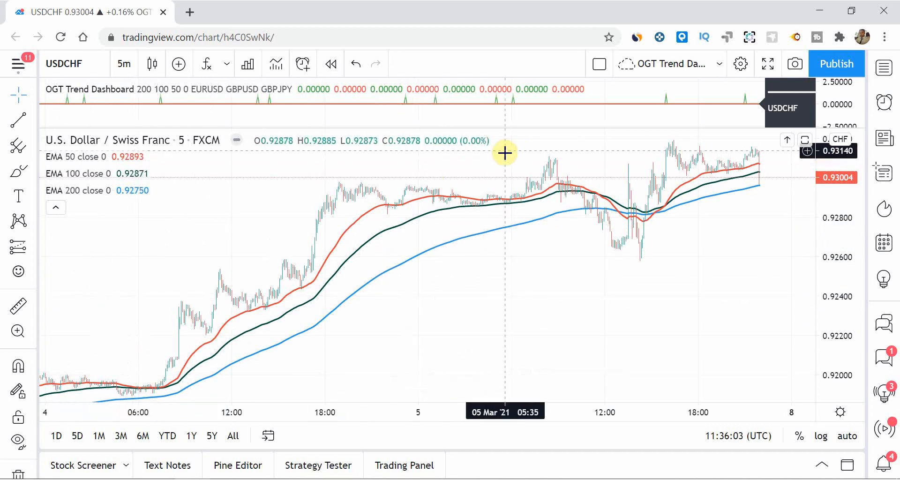
mouse_move(485, 265)
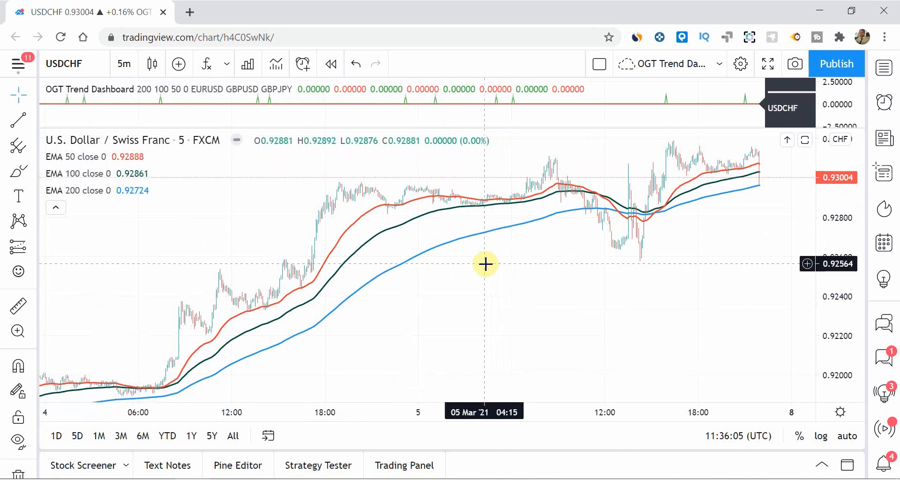